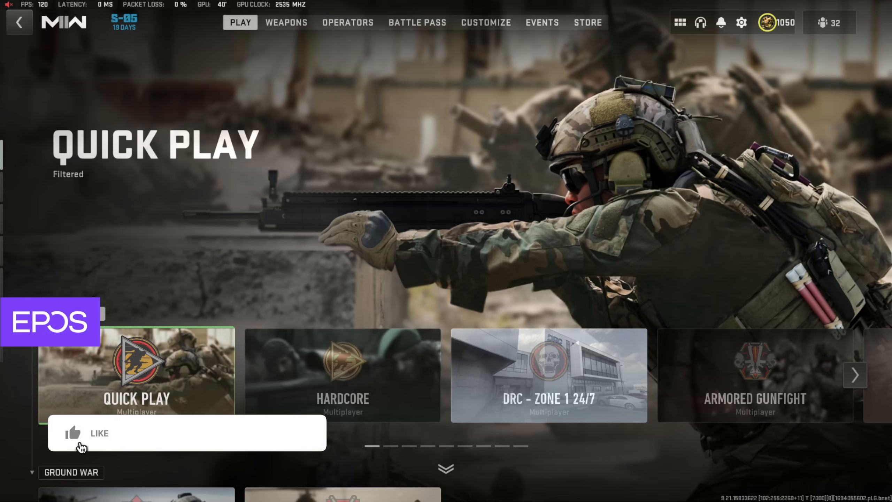
# Bring up the settings categories from the main Quick Play menu
pyautogui.click(74, 433)
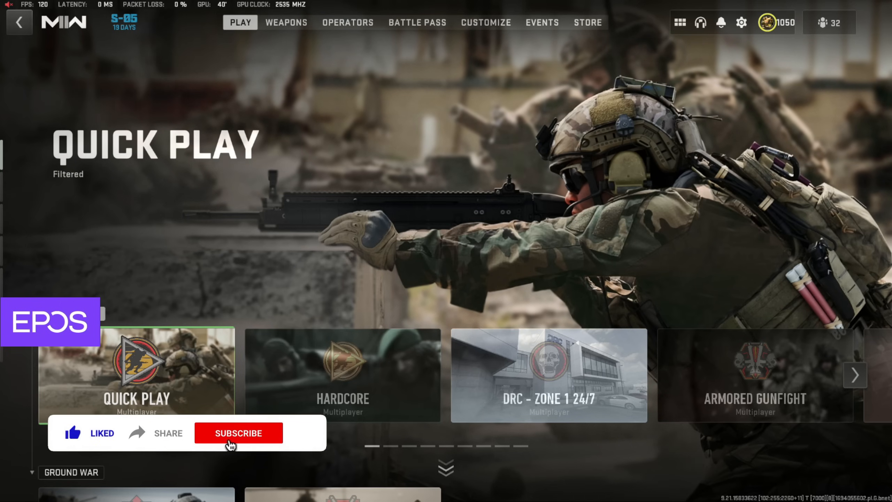
pyautogui.click(239, 433)
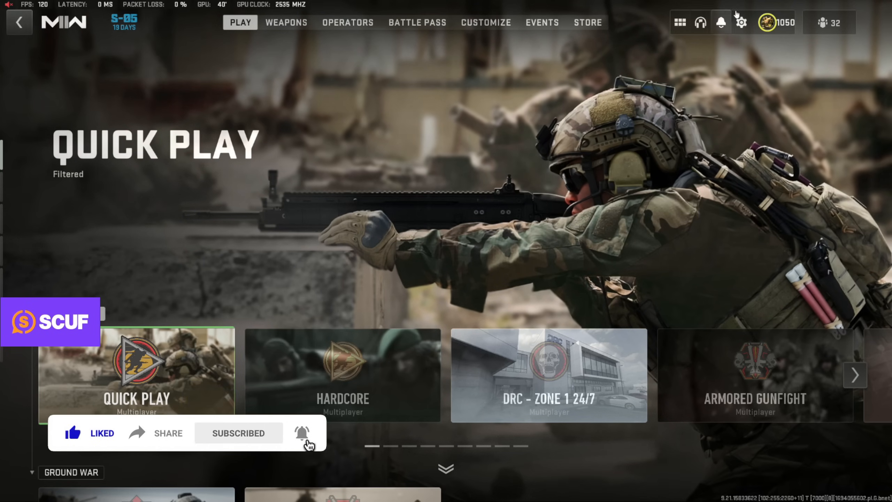
pyautogui.click(740, 22)
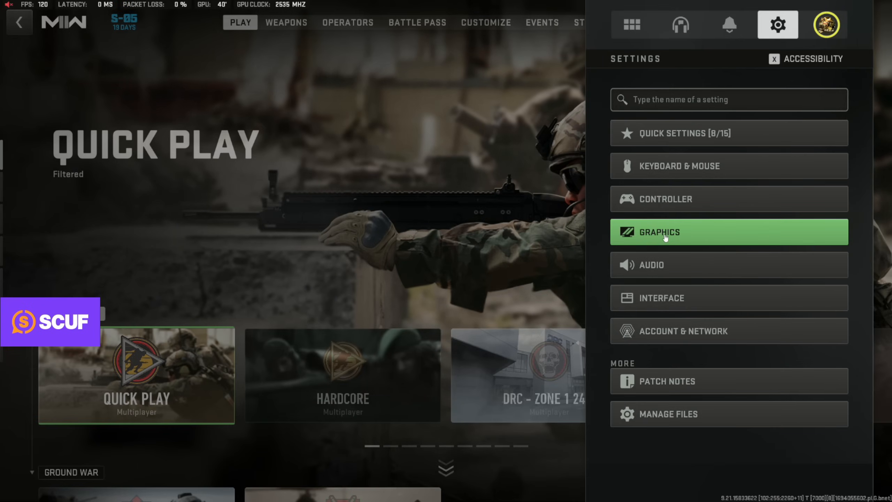
# Show the extra mouse sensitivity multipliers in the Keyboard & Mouse settings
pyautogui.click(680, 166)
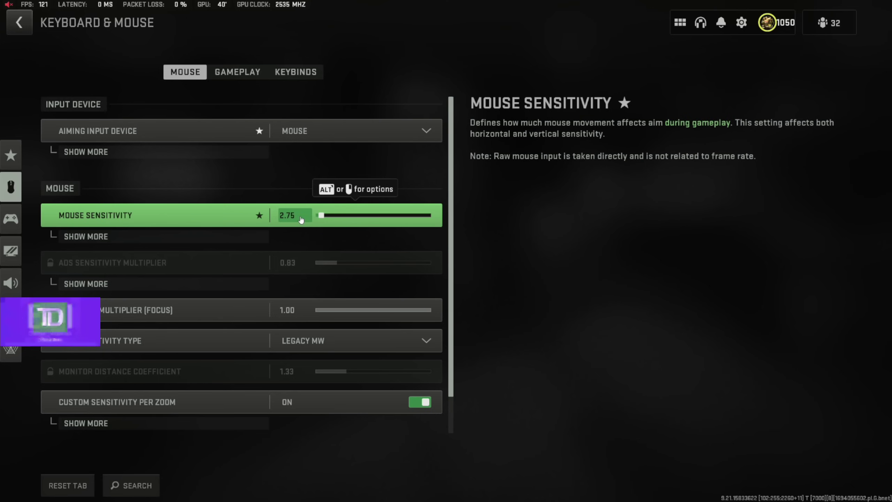
pyautogui.click(85, 236)
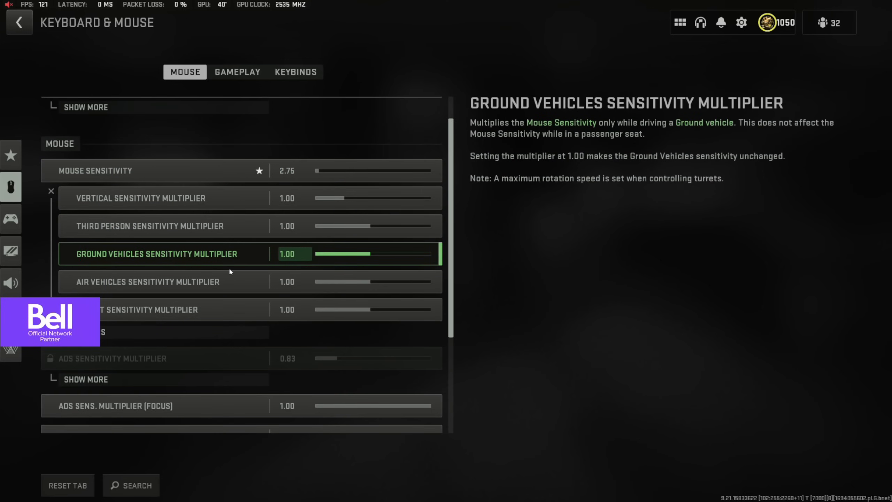
pyautogui.scroll(-3)
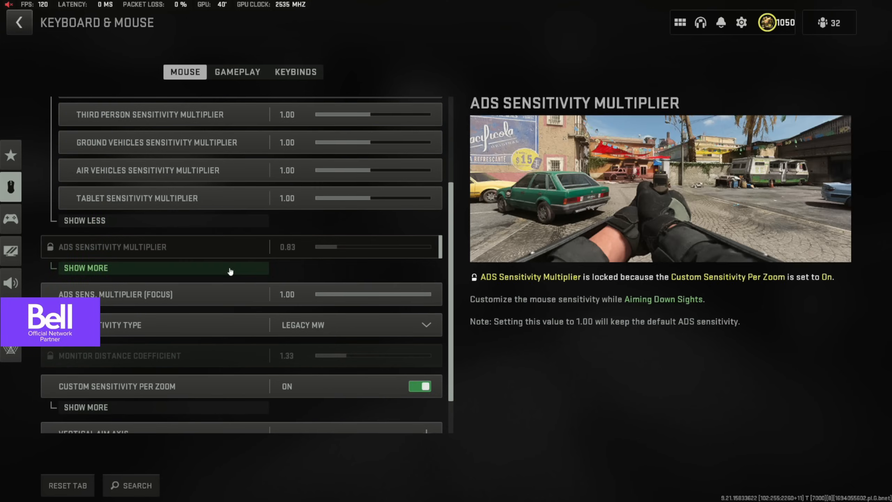
pyautogui.scroll(3)
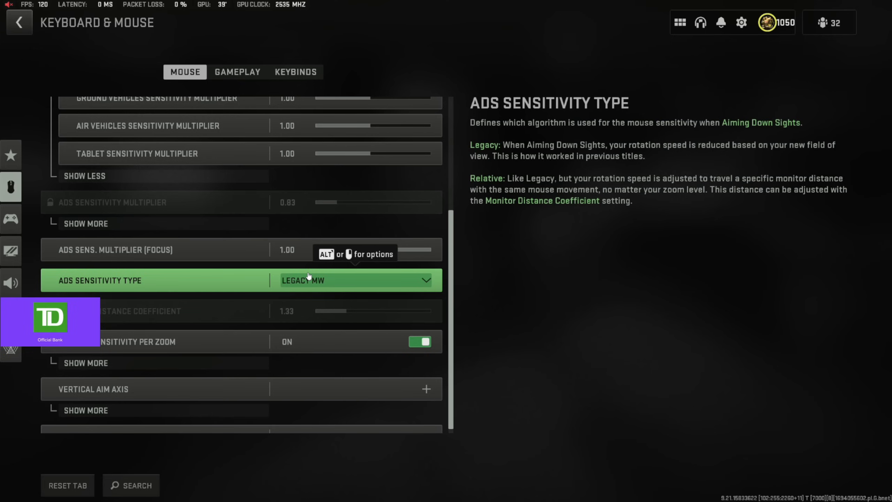
pyautogui.moveTo(283, 294)
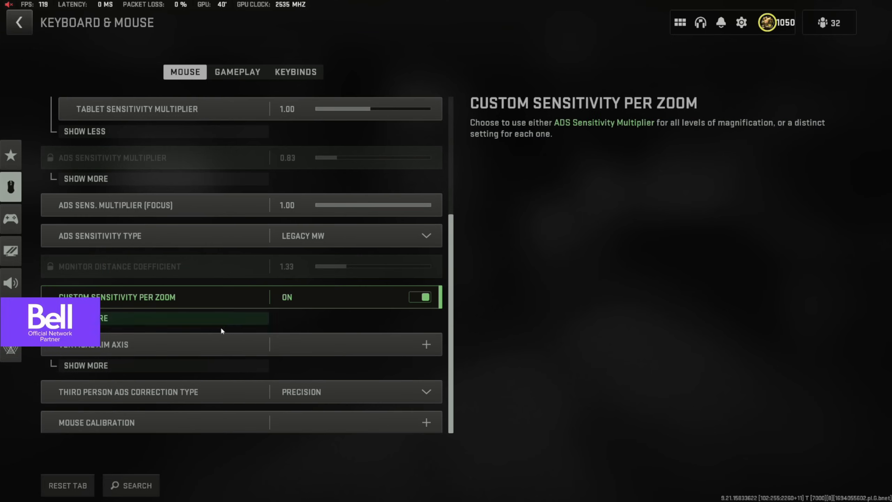
pyautogui.moveTo(230, 327)
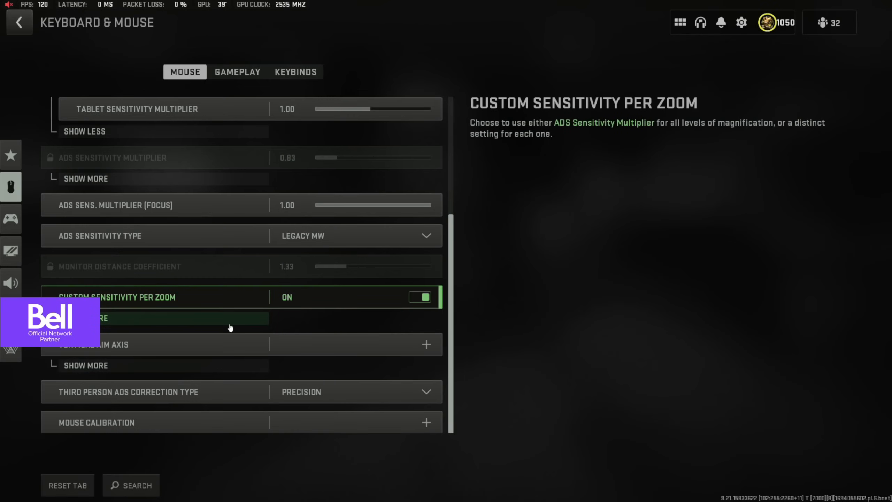
pyautogui.moveTo(325, 300)
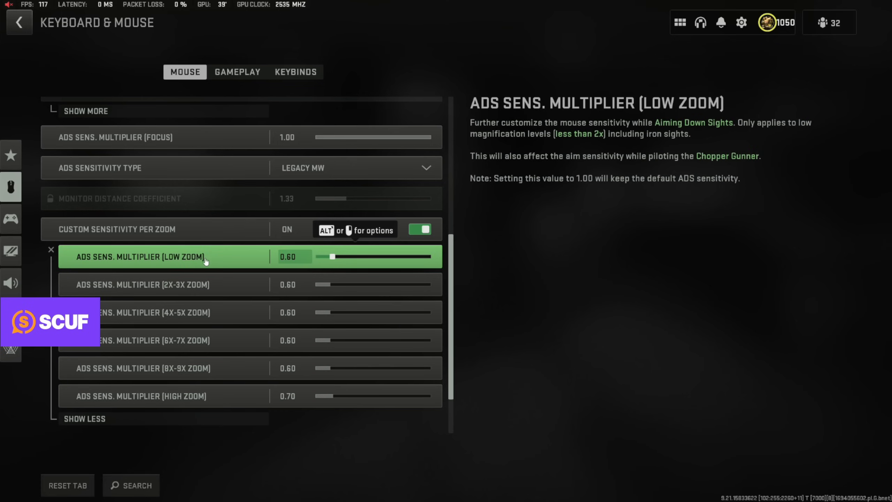
# Reveal the Custom Sensitivity Per Zoom ADS multipliers at 0.60–0.70
pyautogui.click(141, 369)
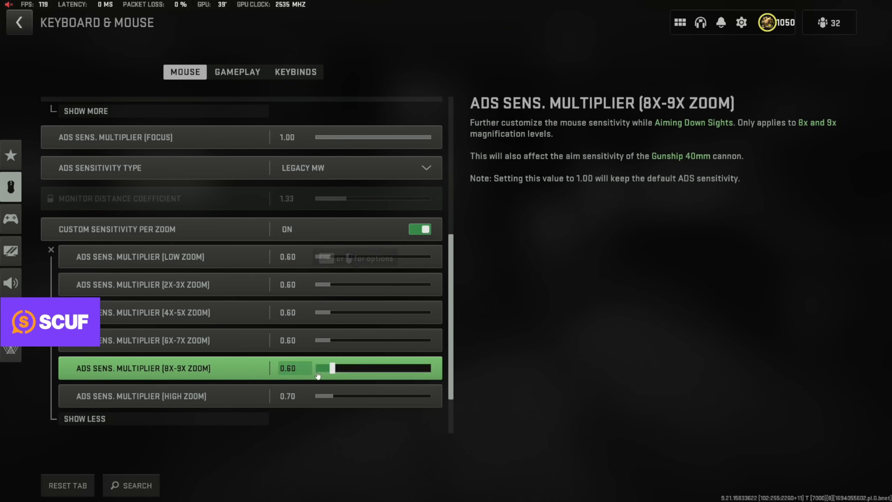
pyautogui.click(139, 396)
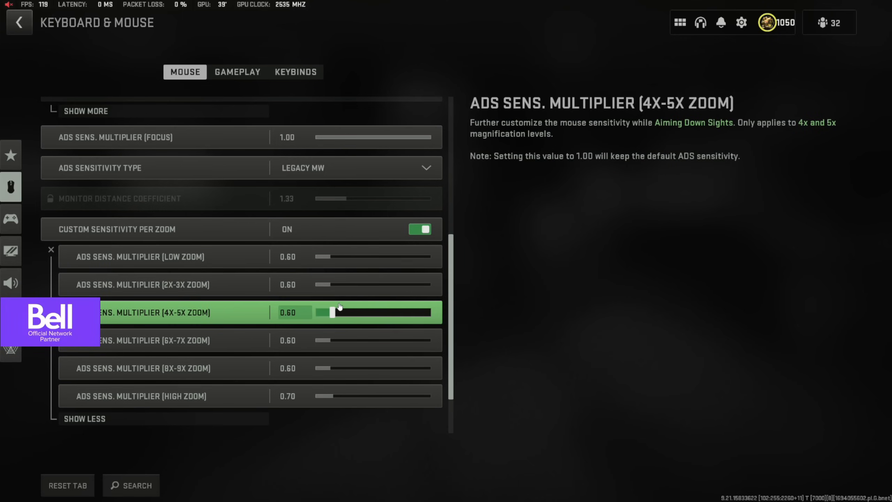
pyautogui.scroll(-3)
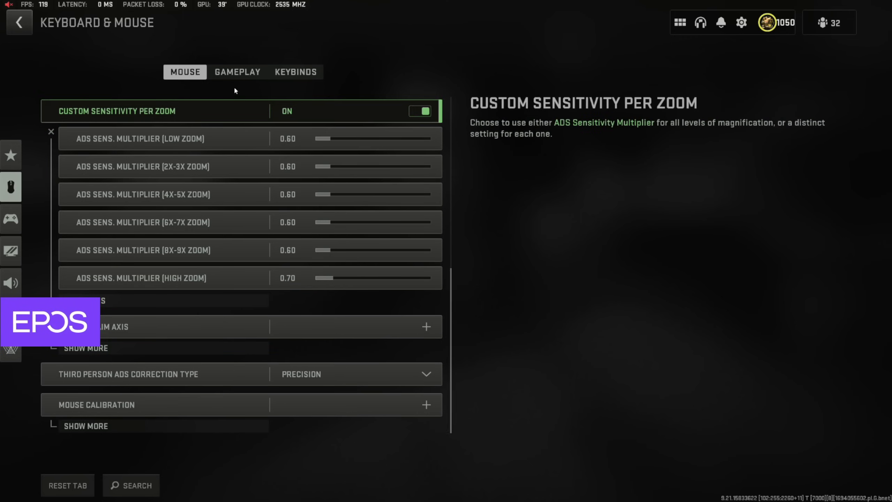
# Review the movement and combat behaviour options on the Gameplay tab
pyautogui.click(237, 72)
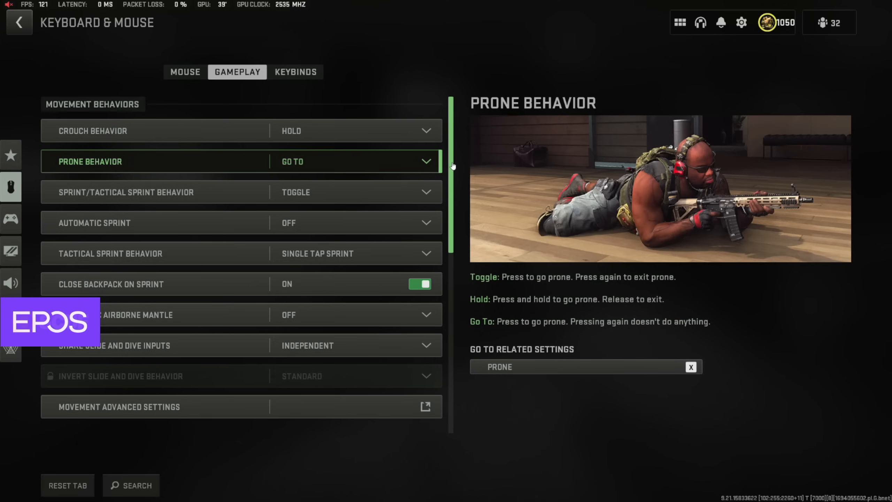
pyautogui.scroll(-3)
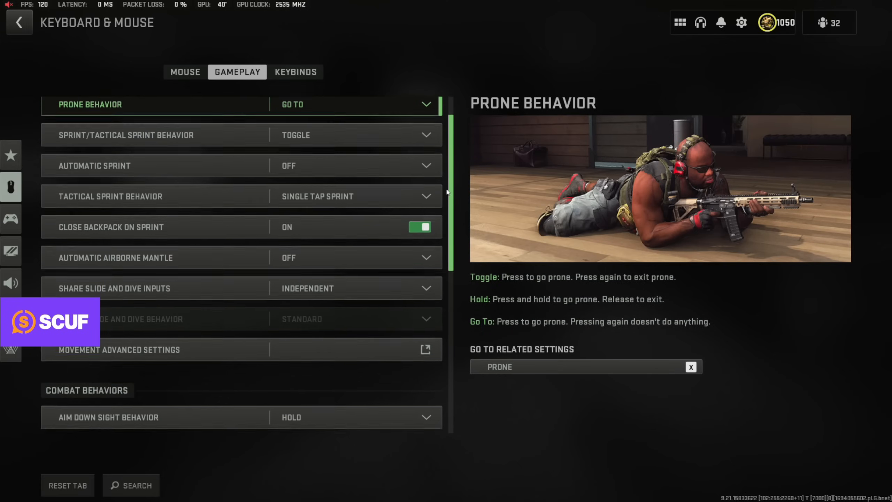
pyautogui.scroll(-3)
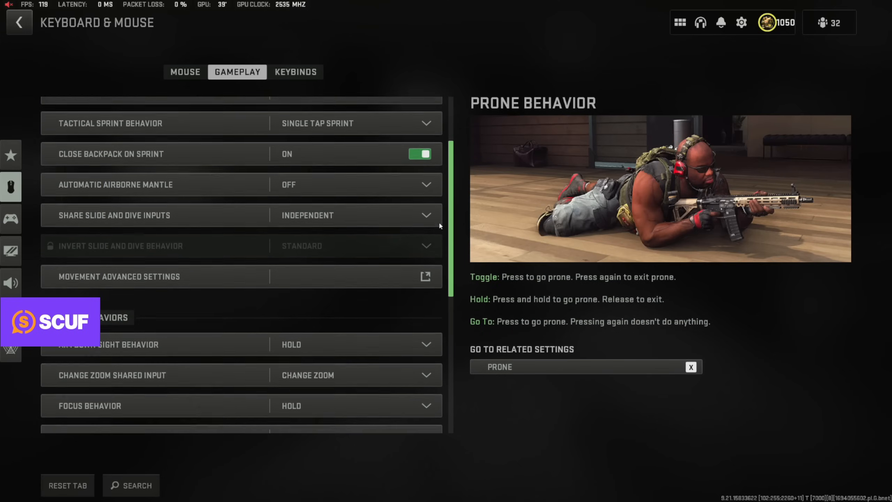
pyautogui.scroll(-3)
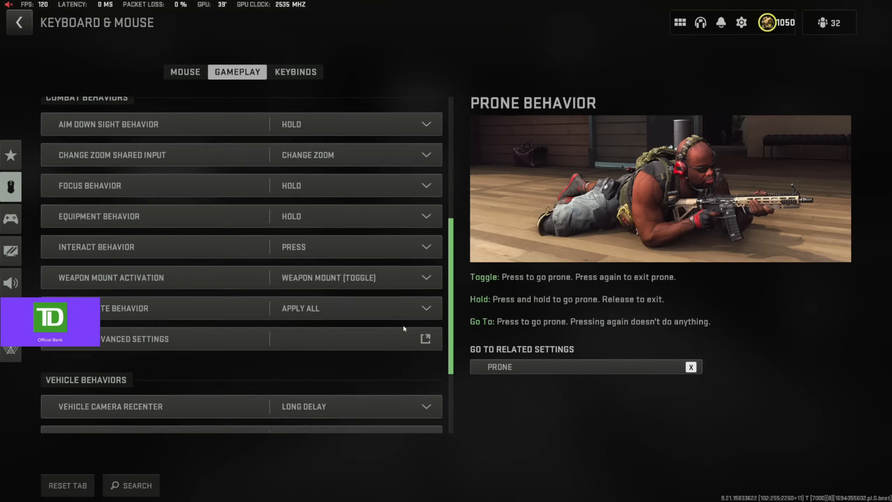
pyautogui.scroll(-3)
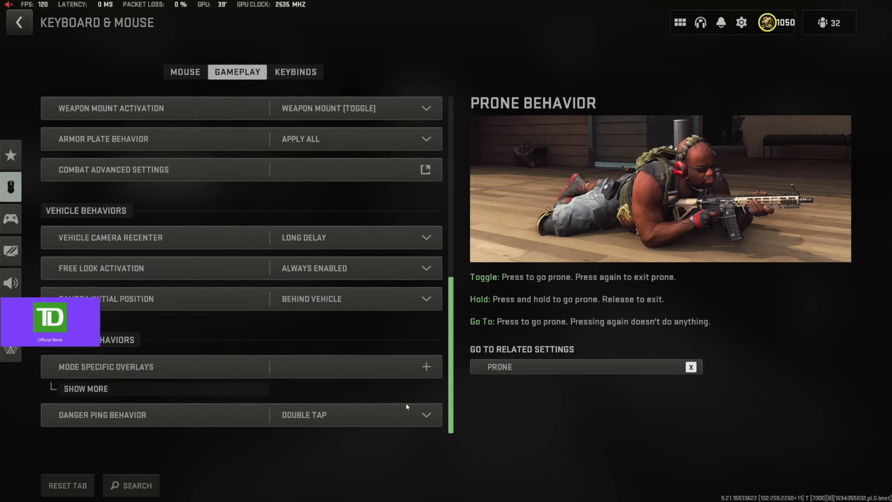
pyautogui.scroll(-3)
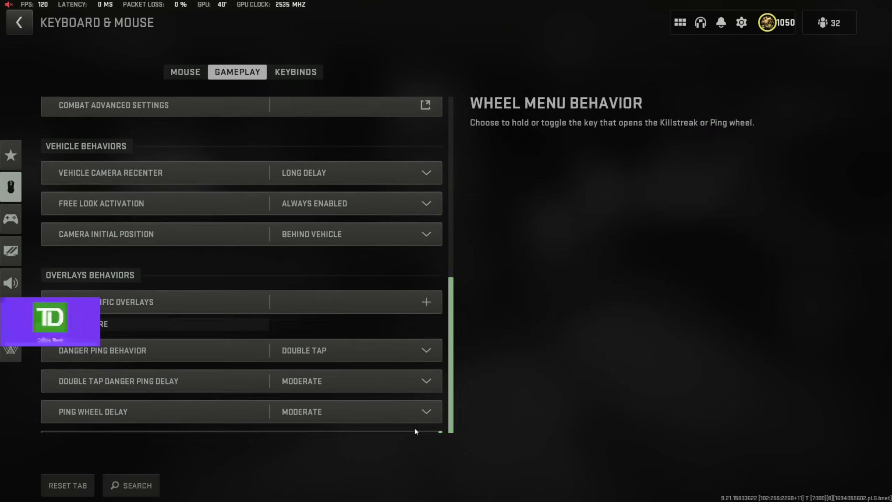
# Scroll through the full keybind list for movement, combat, overlay and menus
pyautogui.click(295, 72)
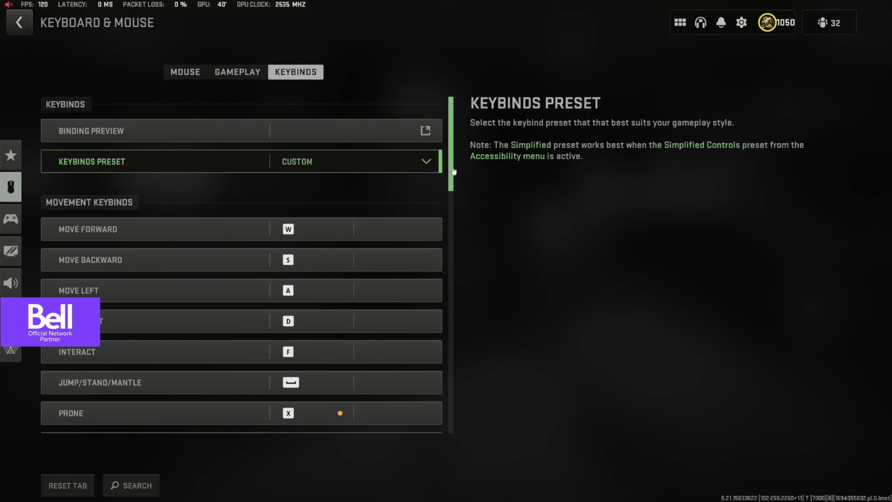
pyautogui.scroll(-3)
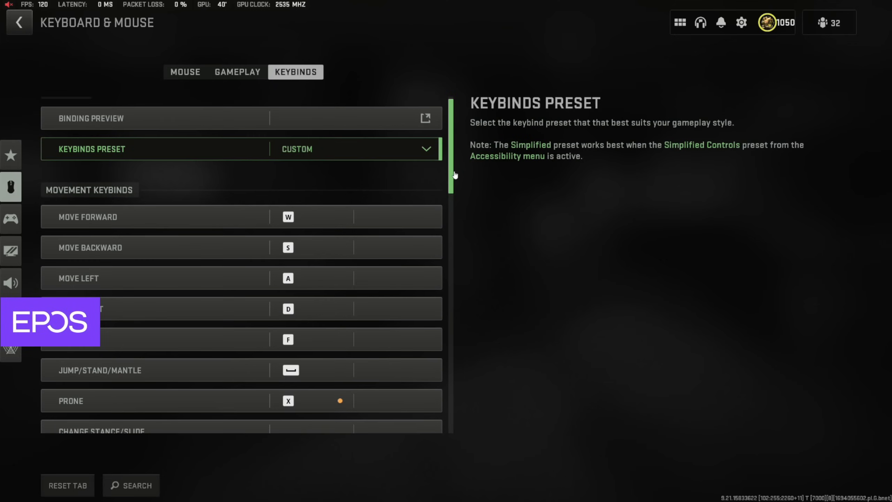
pyautogui.scroll(-3)
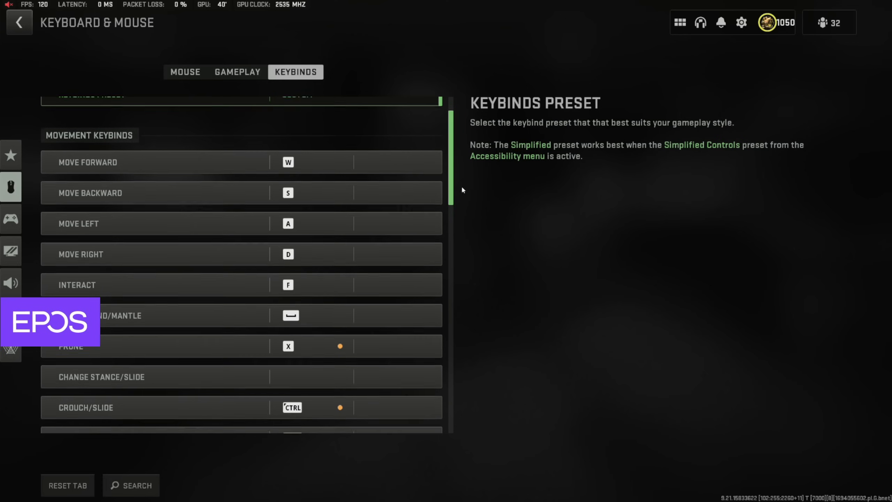
pyautogui.scroll(-3)
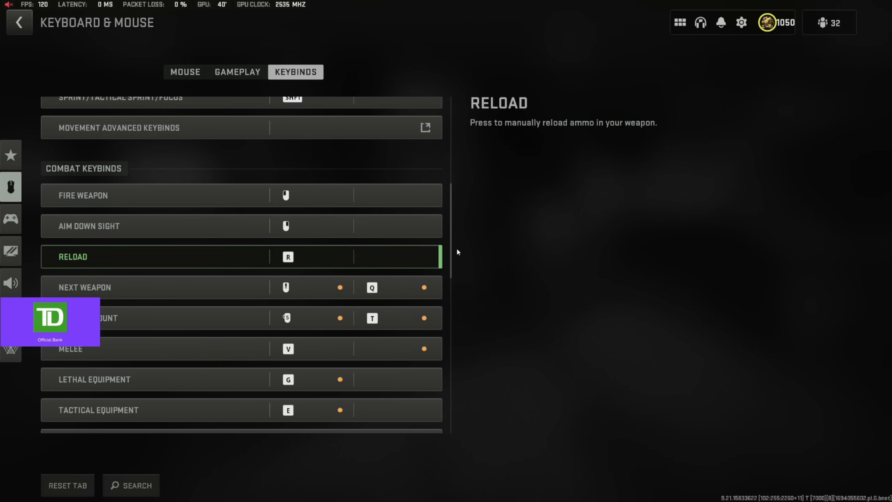
pyautogui.scroll(-3)
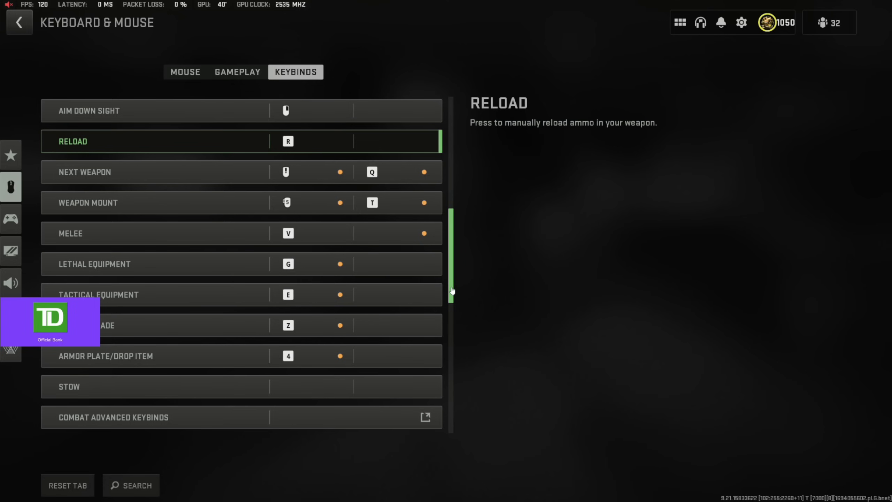
pyautogui.scroll(-3)
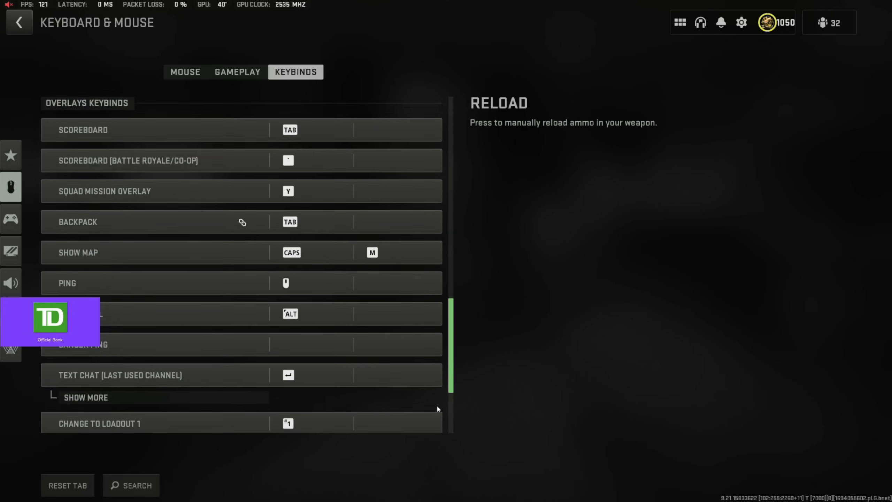
pyautogui.scroll(-3)
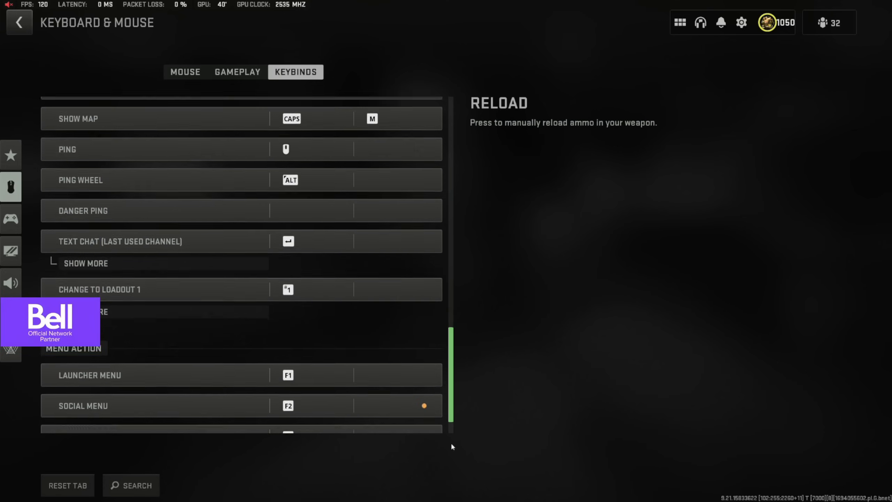
# Review the Graphics display options, then move to the Quality settings
pyautogui.click(18, 22)
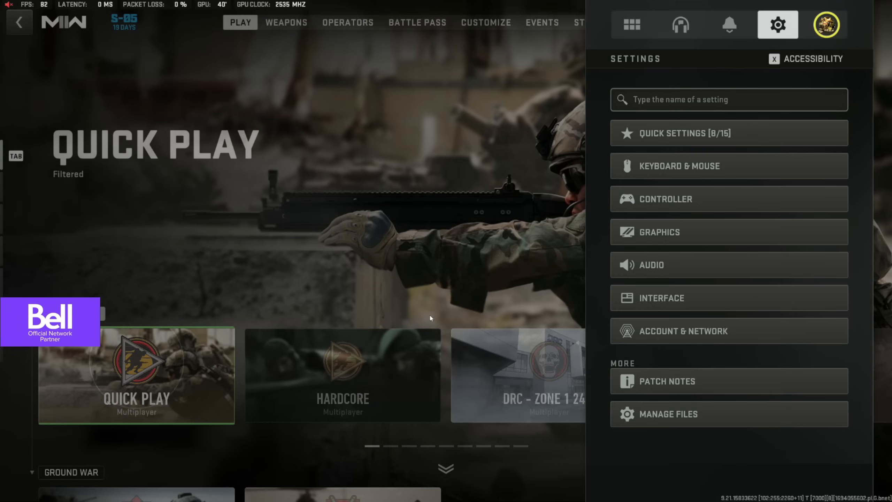
pyautogui.click(729, 232)
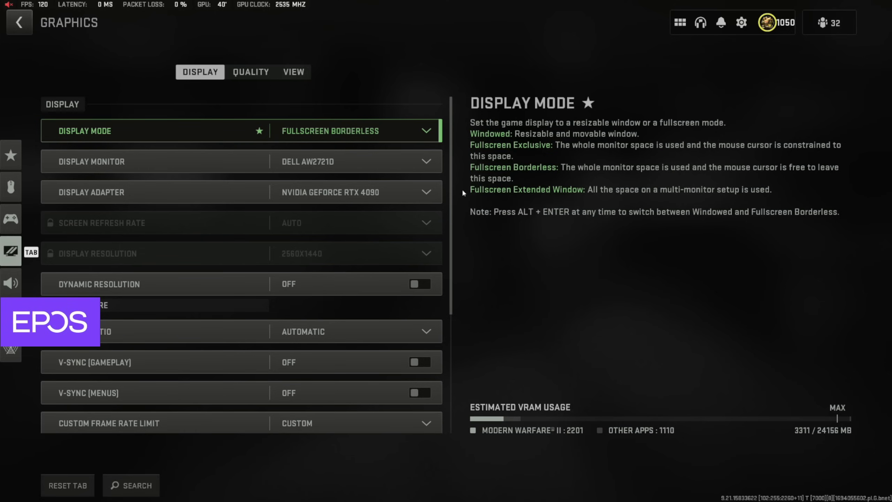
pyautogui.scroll(-3)
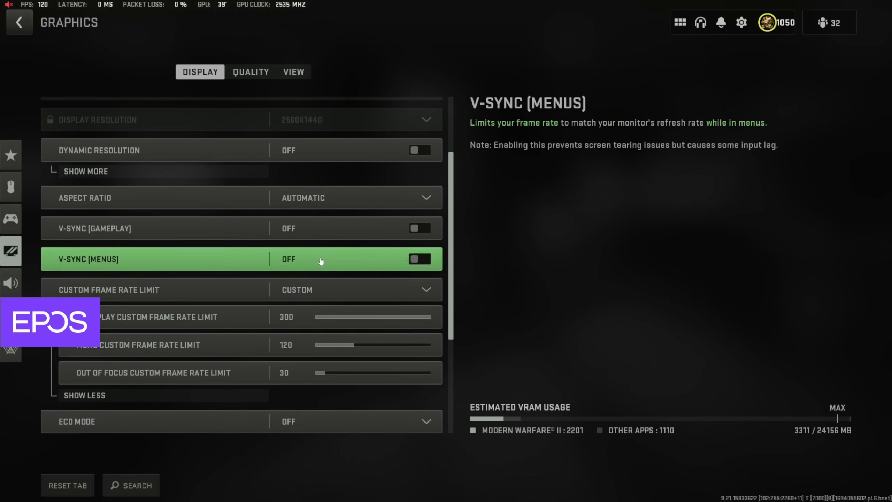
pyautogui.scroll(-3)
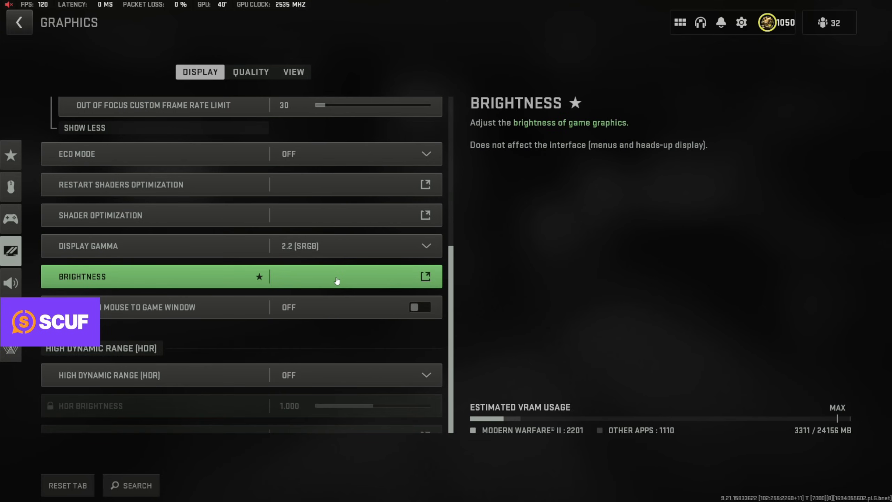
pyautogui.click(423, 276)
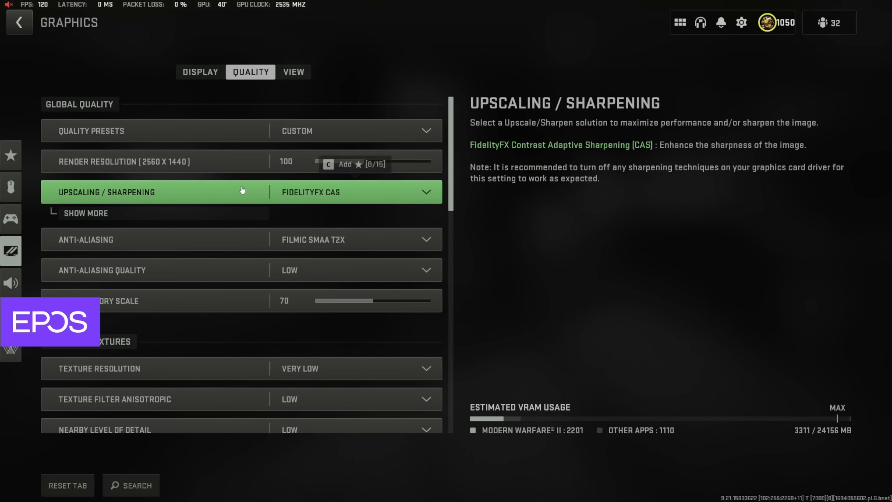
# Reveal the FidelityFX CAS strength and scroll the Quality settings down to post-processing
pyautogui.click(85, 213)
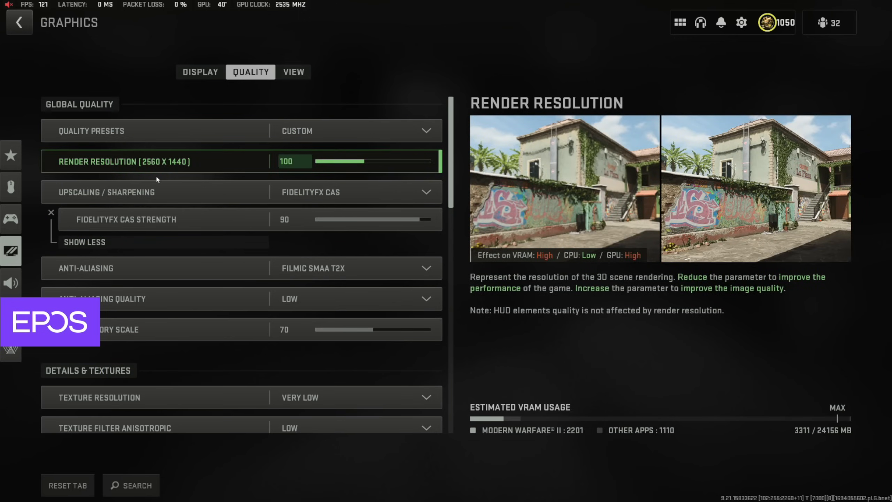
pyautogui.scroll(-3)
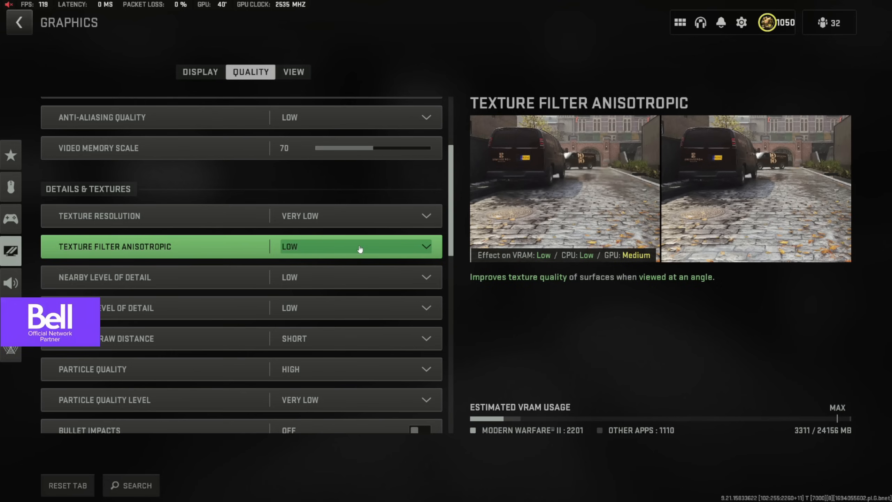
pyautogui.scroll(-3)
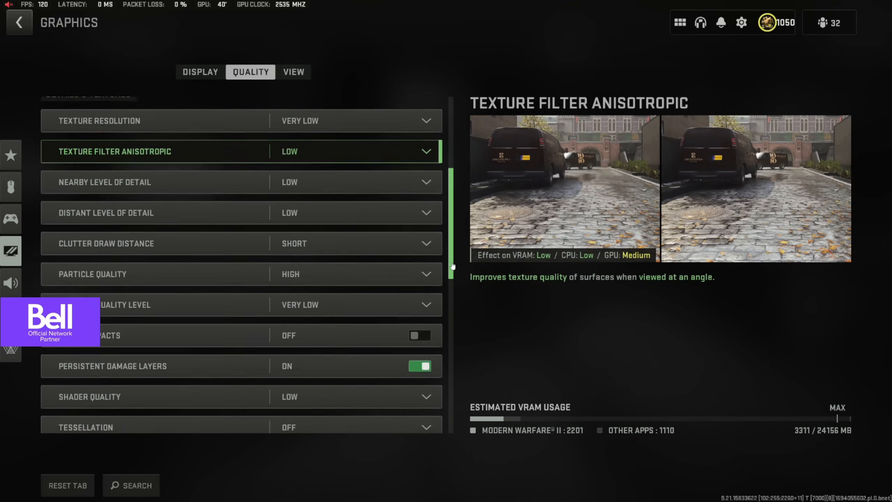
pyautogui.scroll(-3)
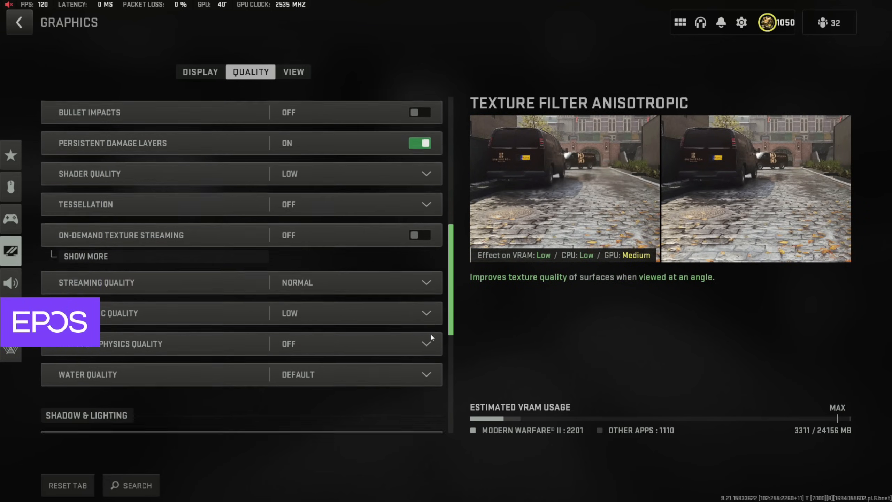
pyautogui.scroll(-3)
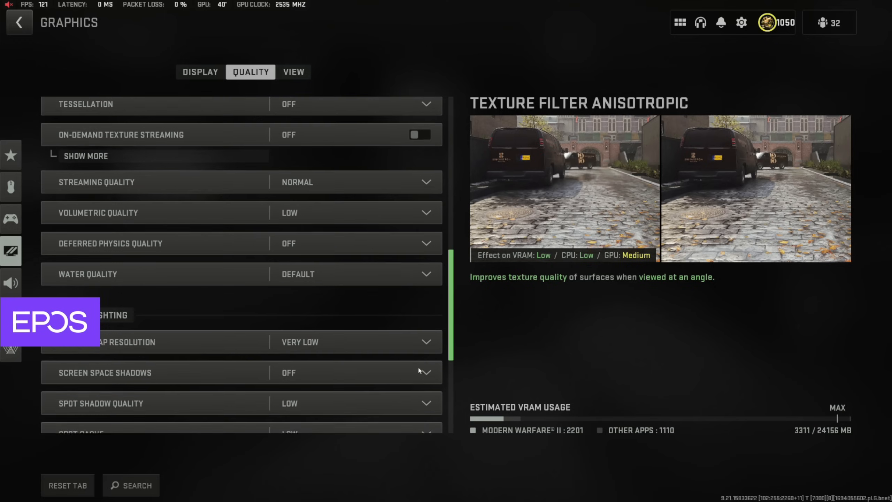
pyautogui.scroll(-3)
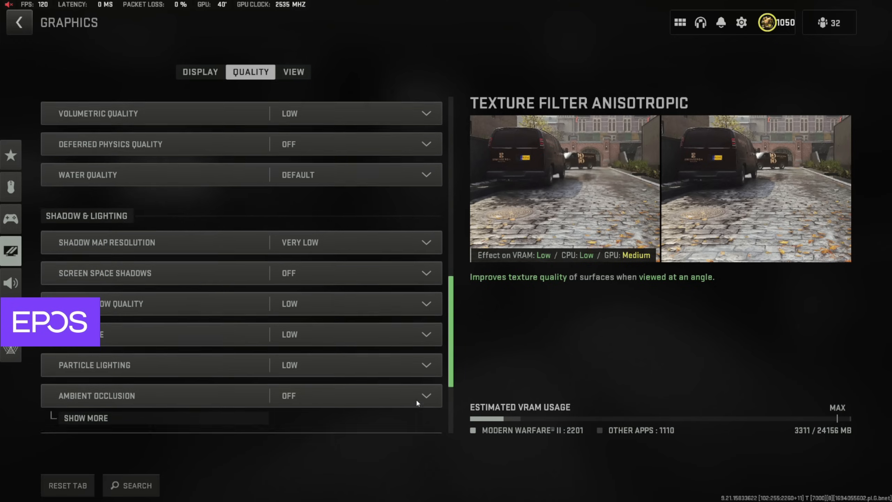
pyautogui.scroll(-3)
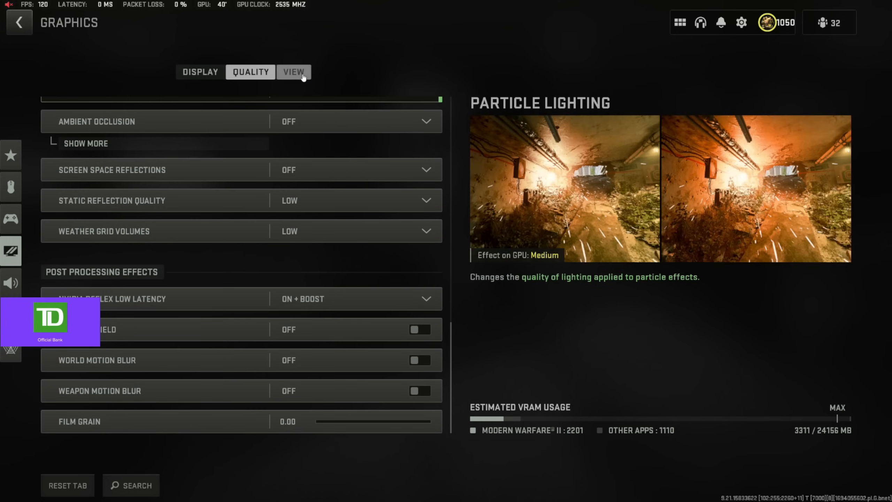
# Check the View settings with 120 field of view, then return to Display
pyautogui.click(294, 72)
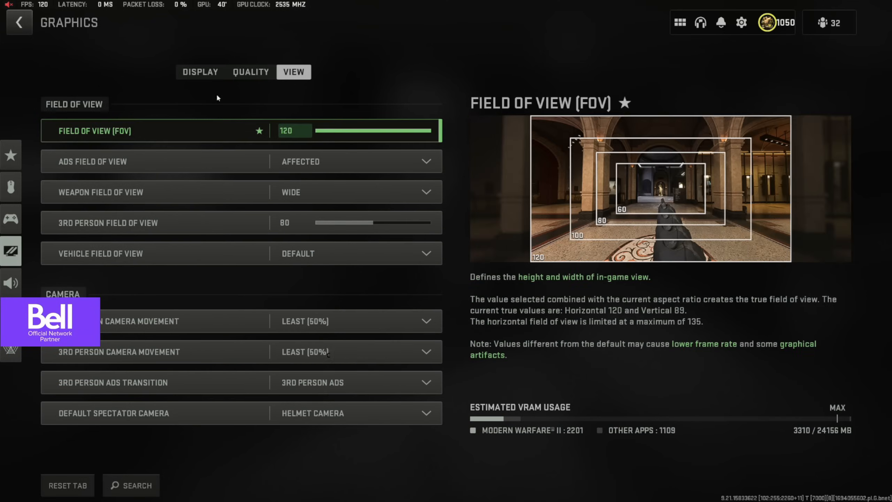
pyautogui.click(200, 72)
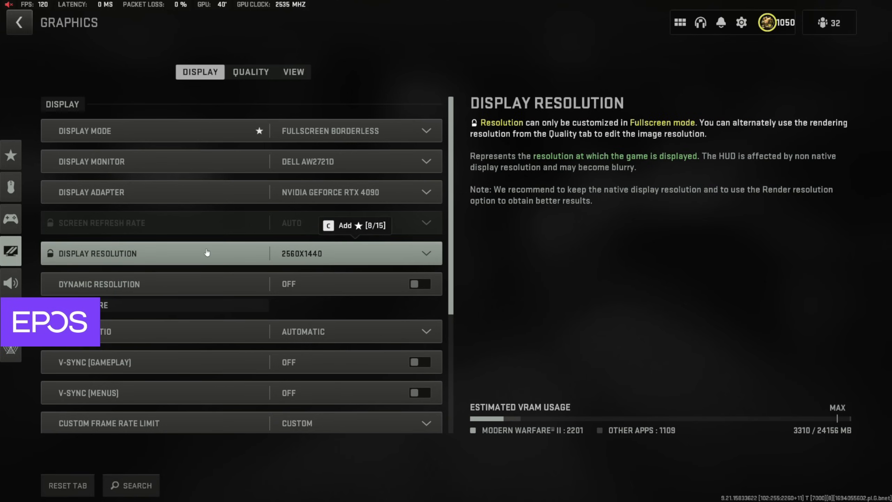
# Scroll the Interface settings from HUD bounds down to advanced options like gameplay tips
pyautogui.click(10, 251)
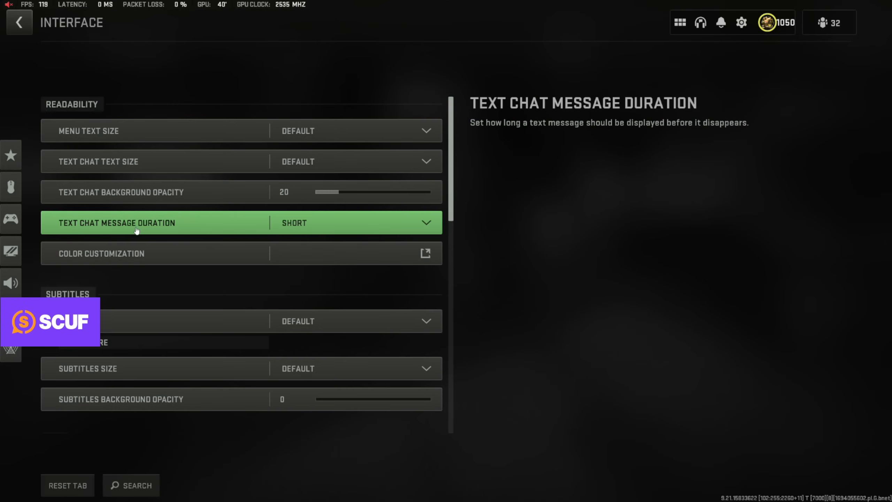
pyautogui.scroll(-3)
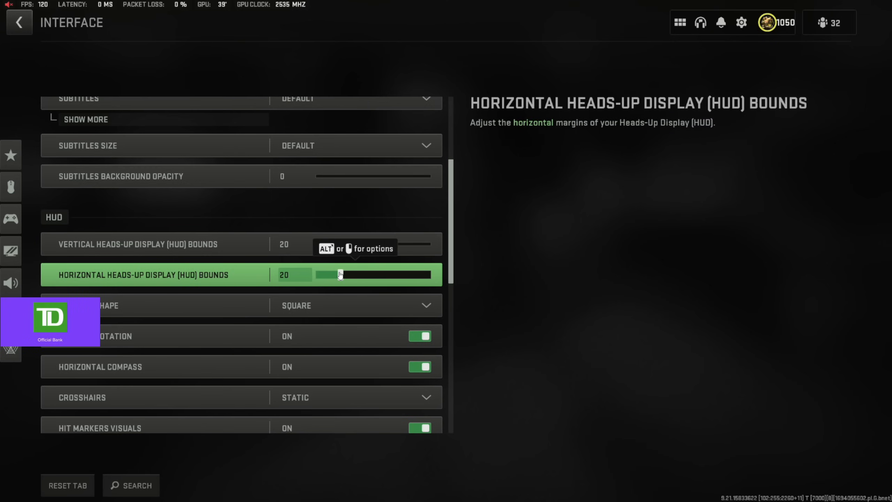
pyautogui.moveTo(372, 284)
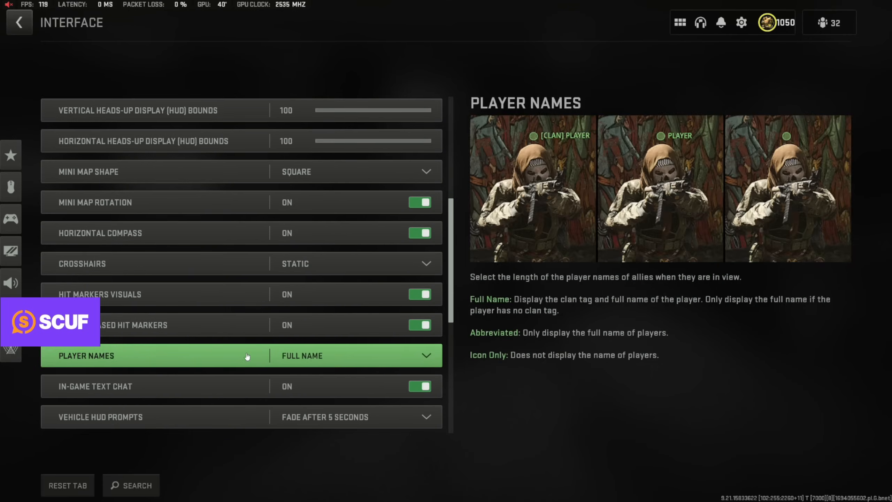
pyautogui.scroll(-3)
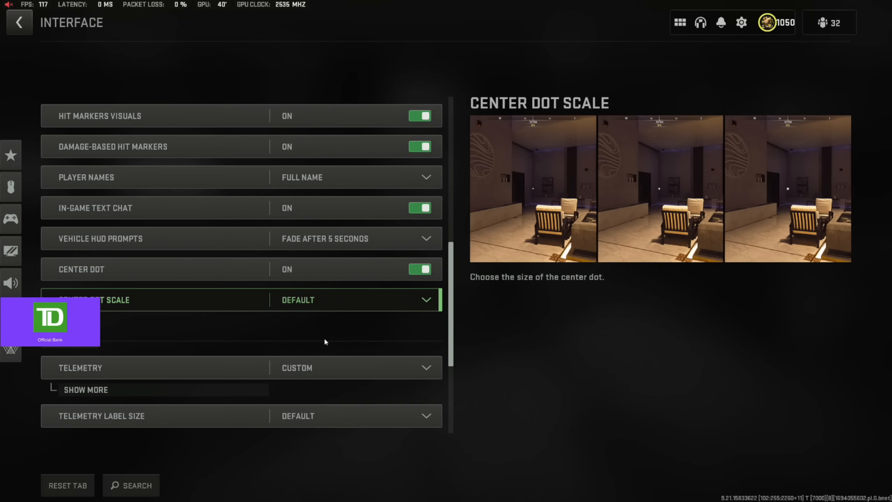
pyautogui.scroll(-3)
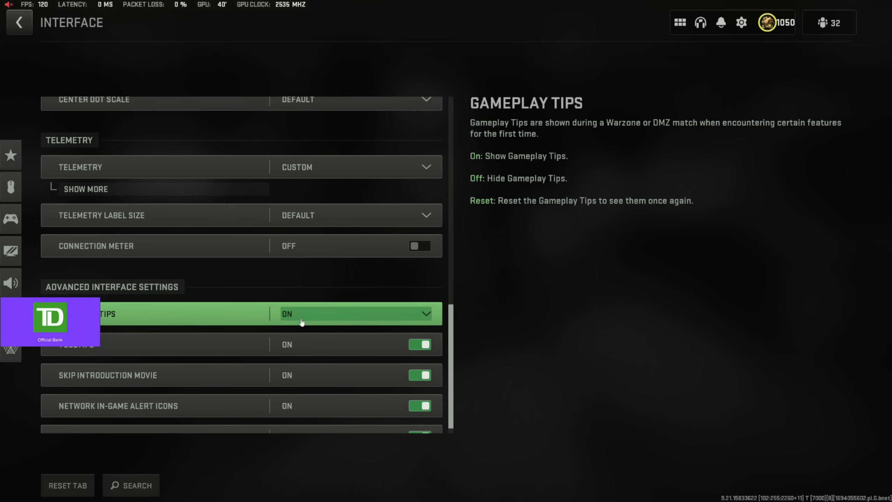
pyautogui.click(131, 485)
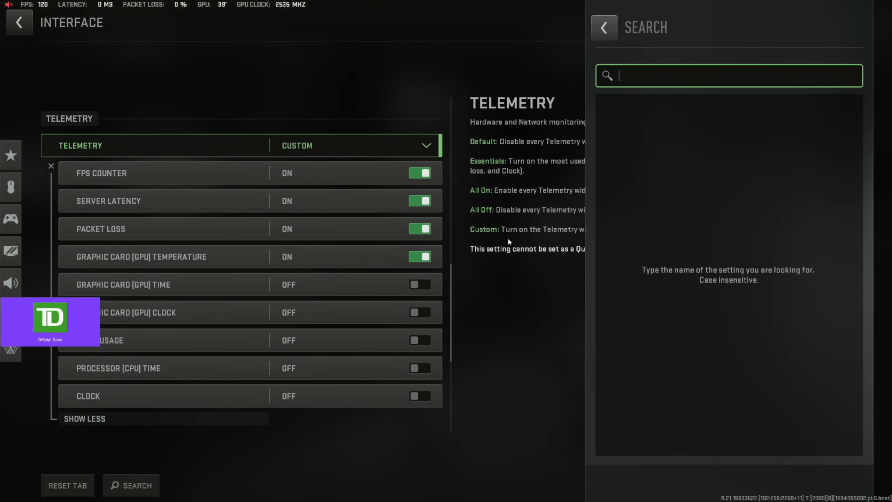
pyautogui.write('aim')
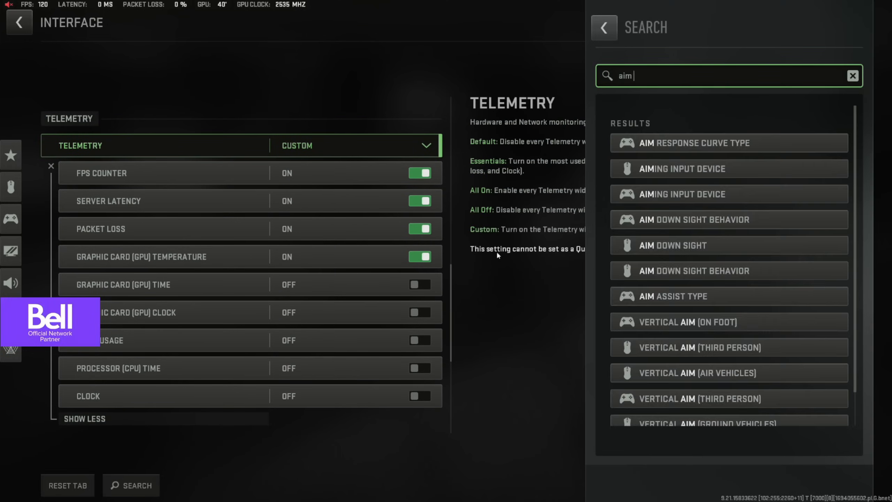
pyautogui.write('ass')
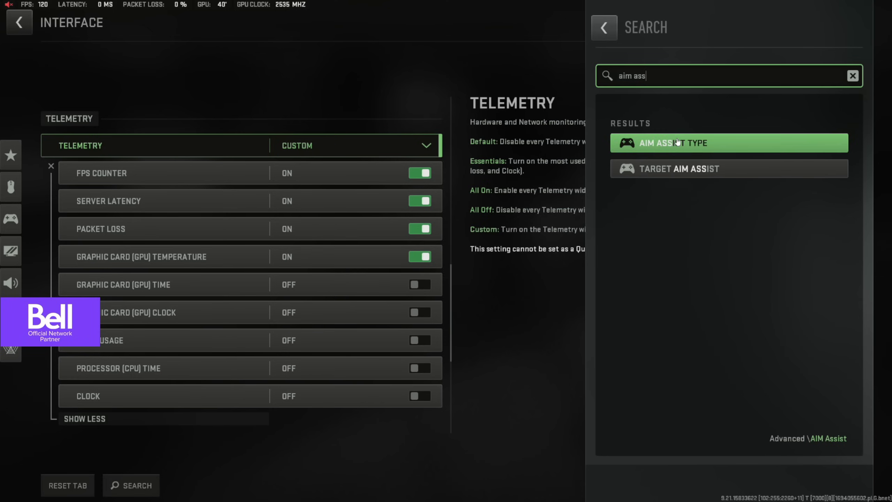
pyautogui.press('Backspace')
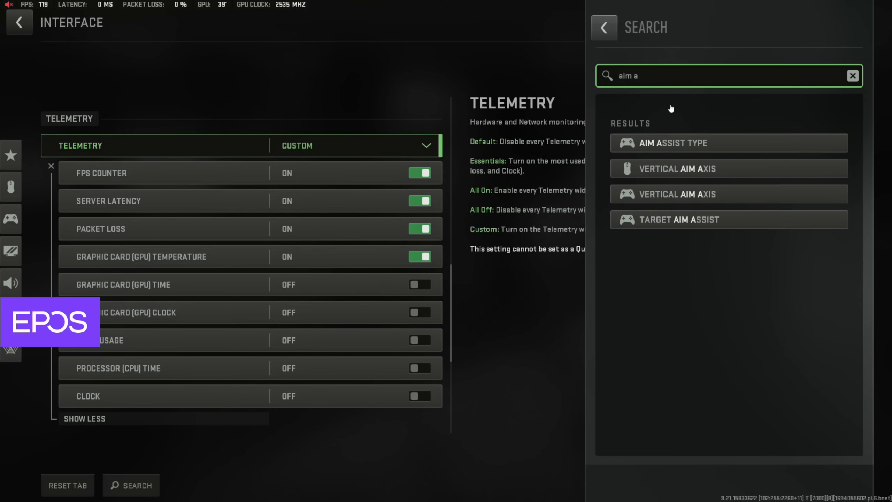
pyautogui.click(852, 75)
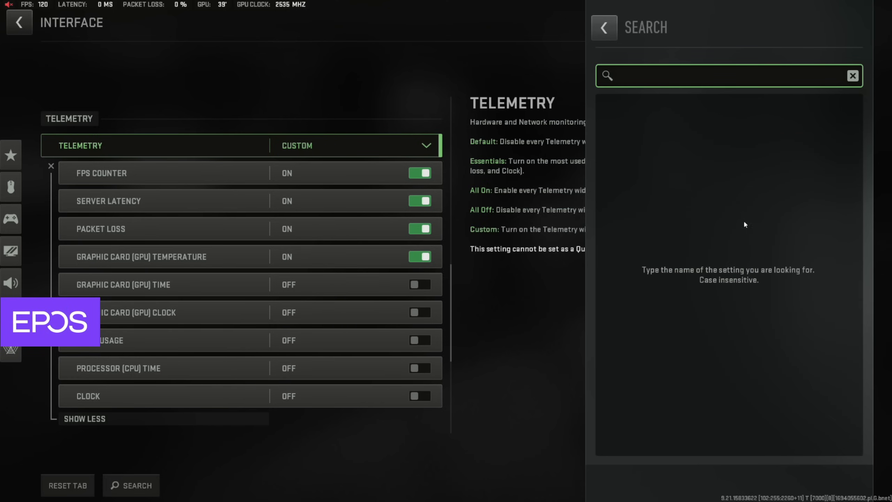
pyautogui.click(604, 27)
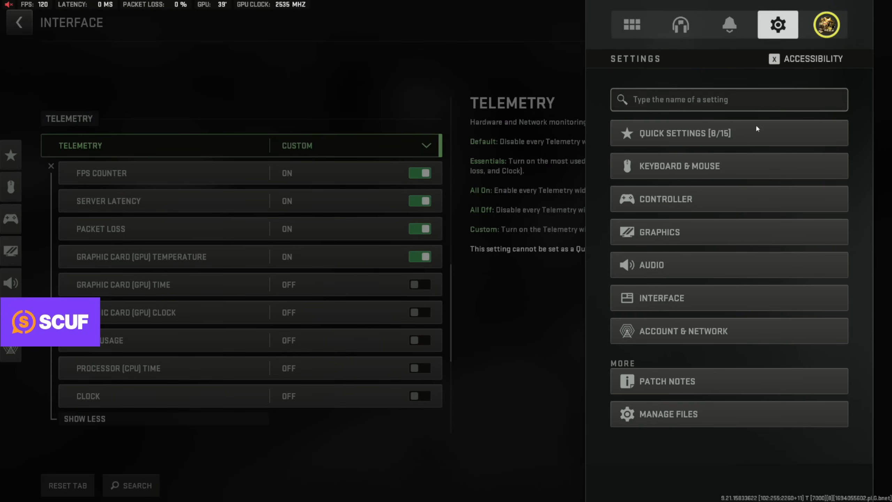
pyautogui.moveTo(518, 206)
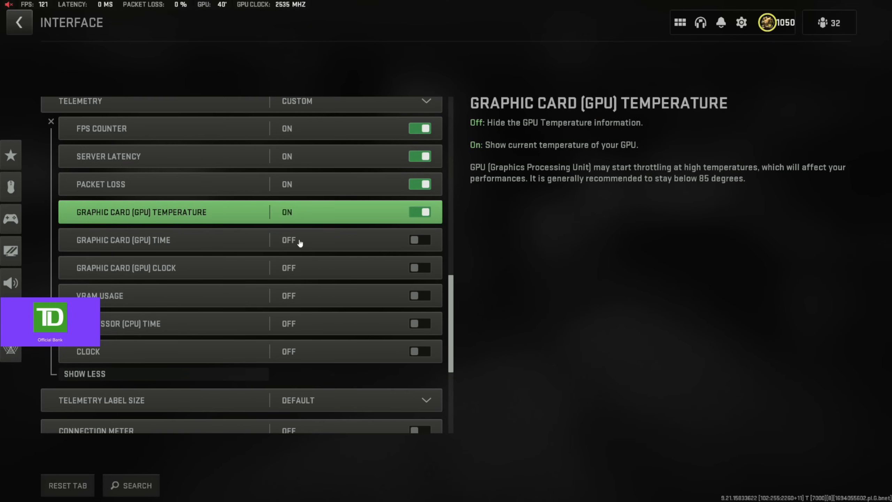
pyautogui.click(18, 23)
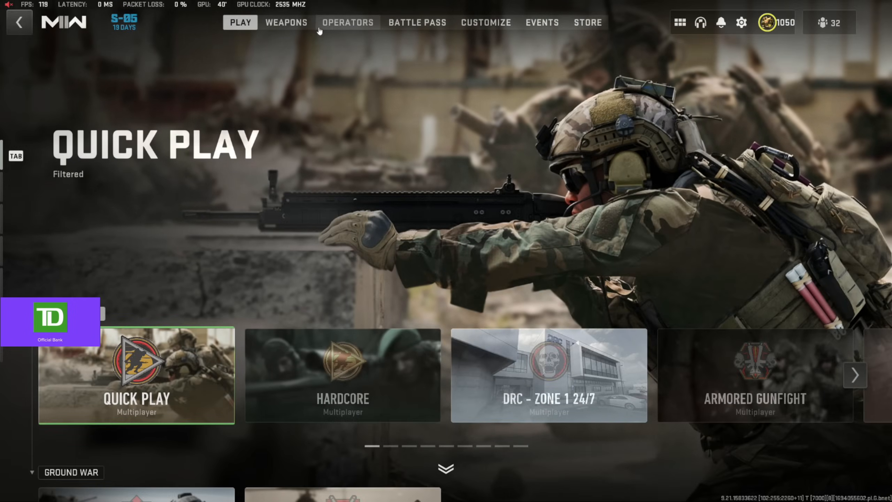
# Go to the Weapons page, briefly showing and dismissing the shortcuts overlay
pyautogui.click(286, 22)
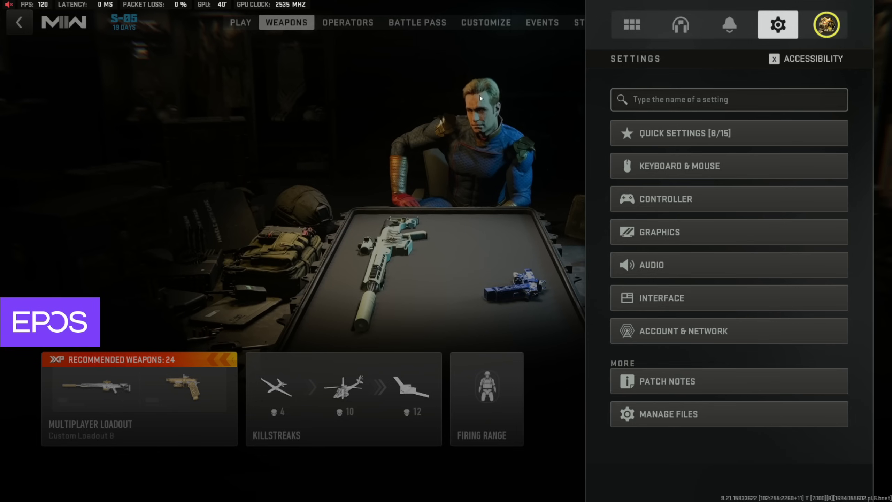
pyautogui.moveTo(755, 52)
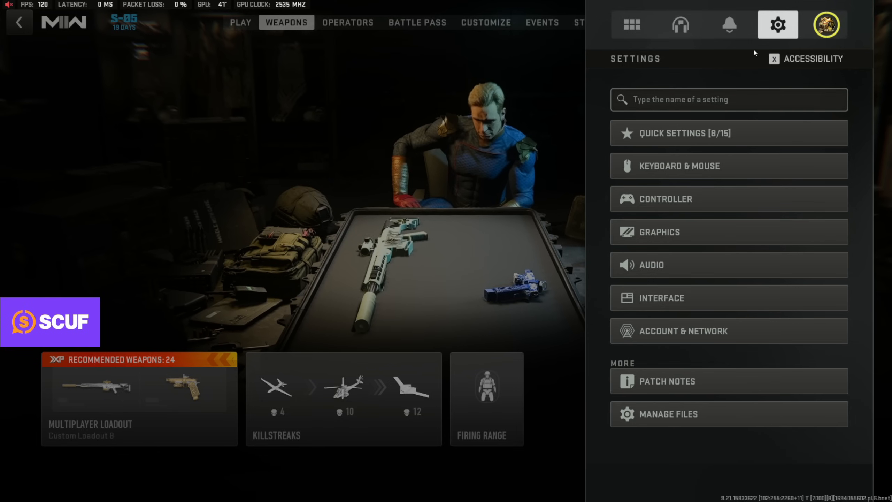
pyautogui.click(630, 24)
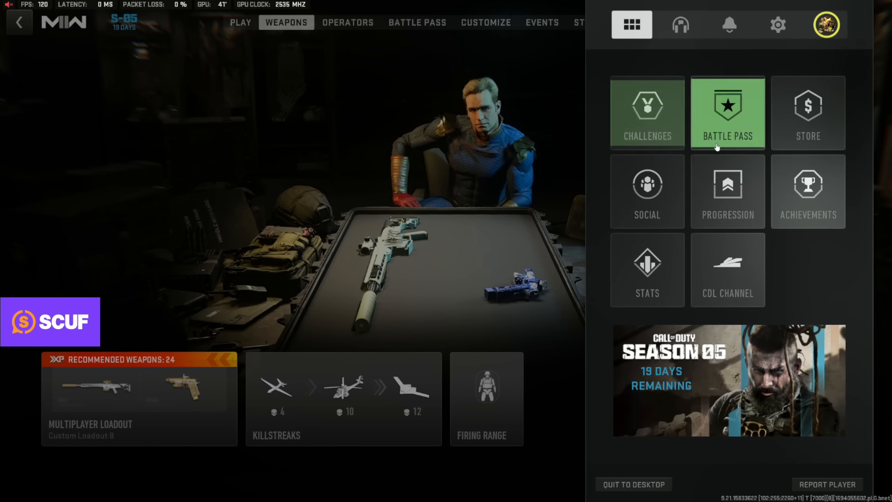
pyautogui.click(778, 24)
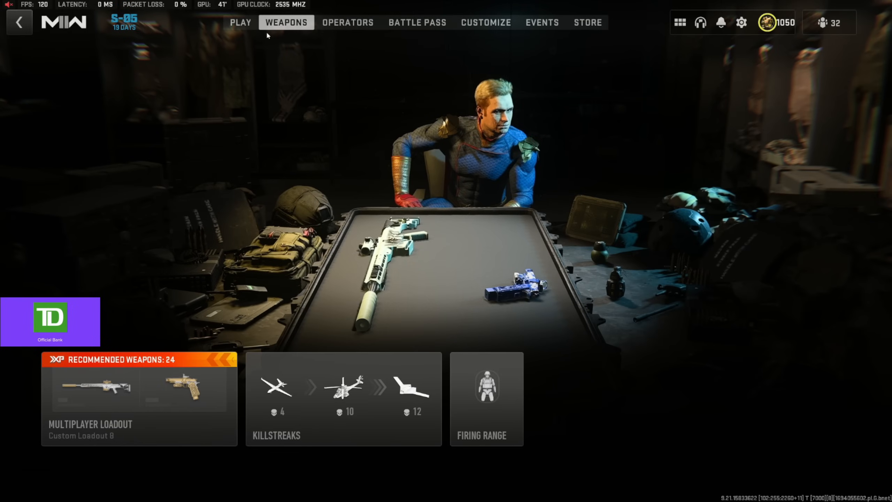
# Pick the base Carrack .300 sniper rifle as primary and open it in the gunsmith
pyautogui.click(97, 389)
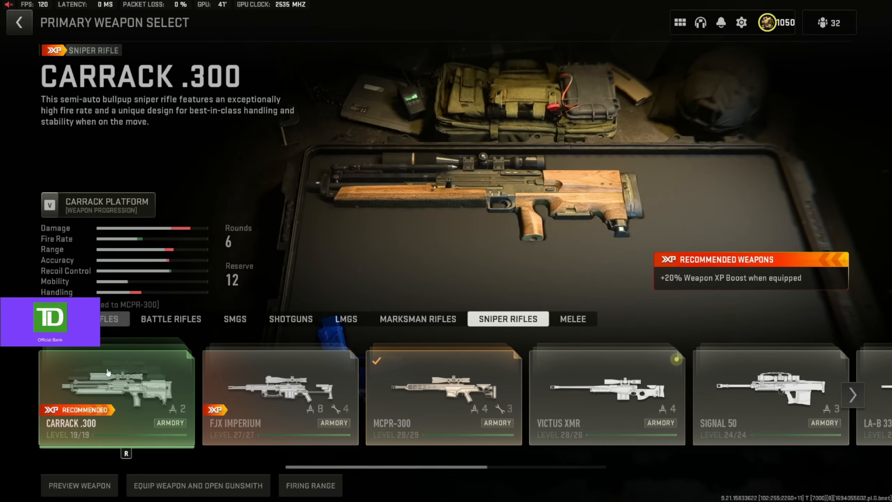
pyautogui.click(117, 395)
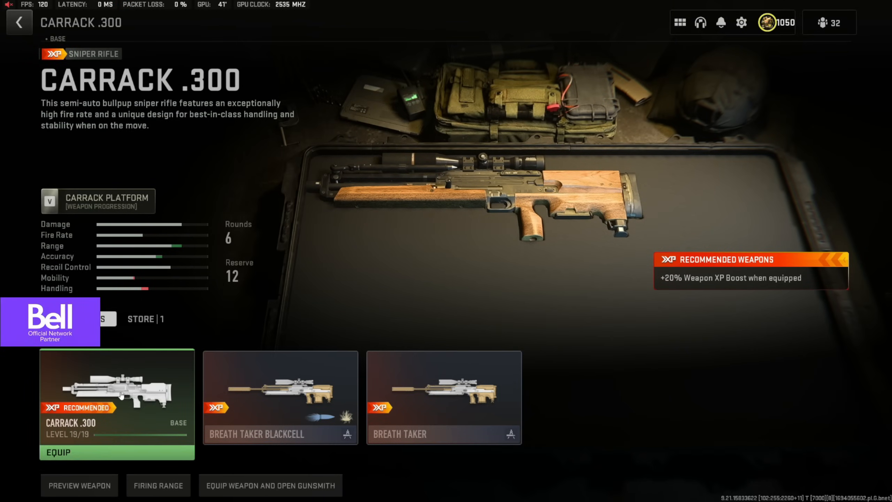
pyautogui.click(270, 485)
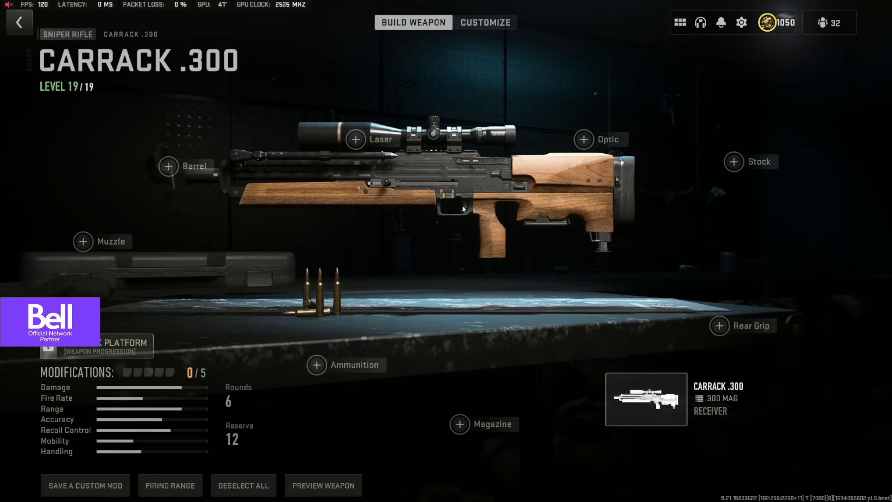
pyautogui.moveTo(414, 192)
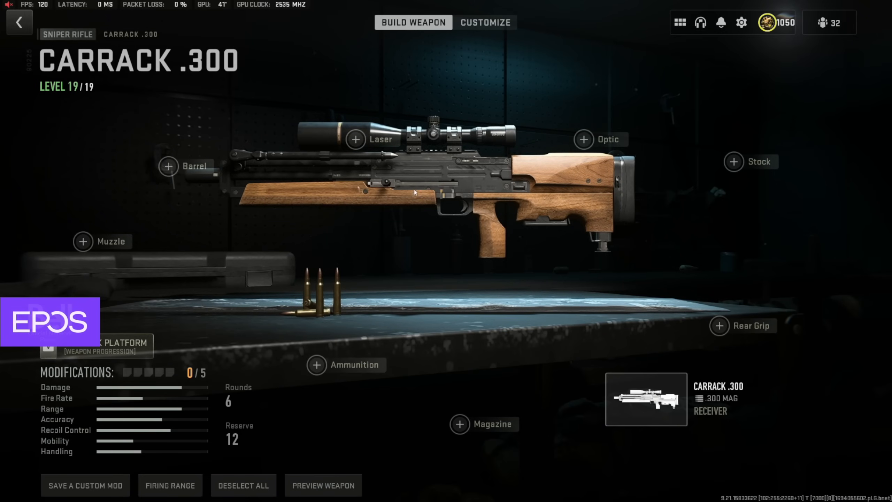
pyautogui.moveTo(284, 120)
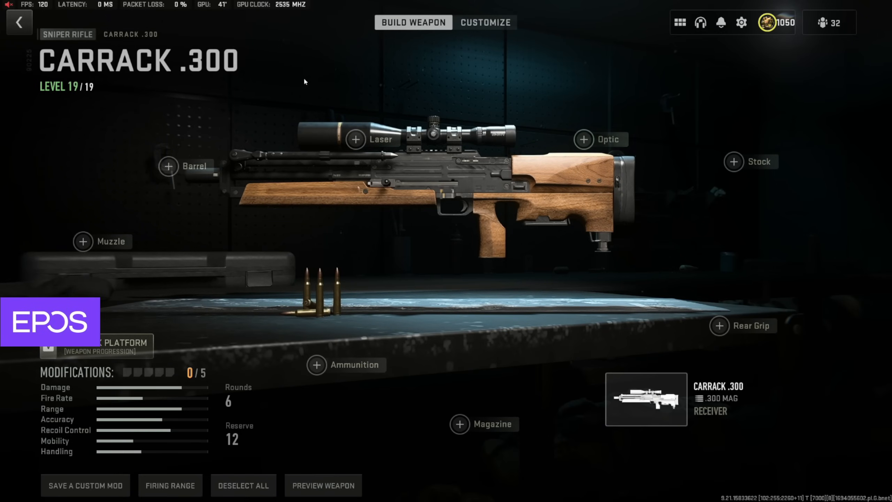
pyautogui.moveTo(374, 267)
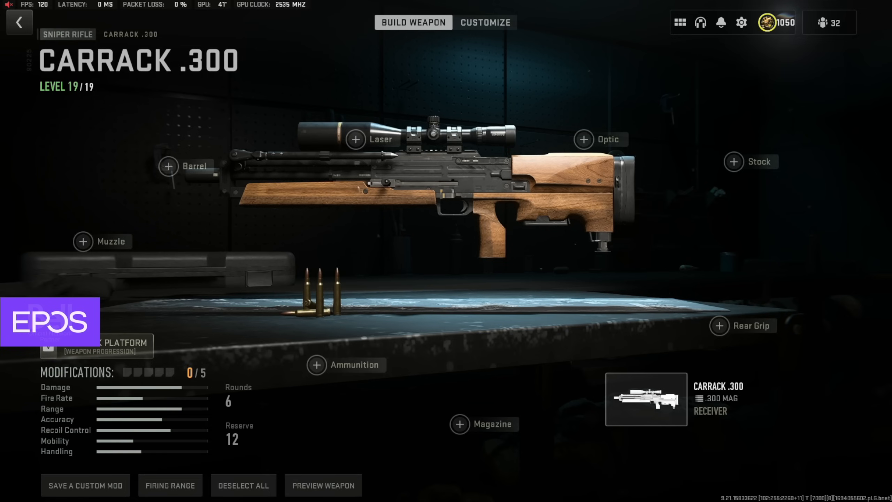
pyautogui.moveTo(399, 158)
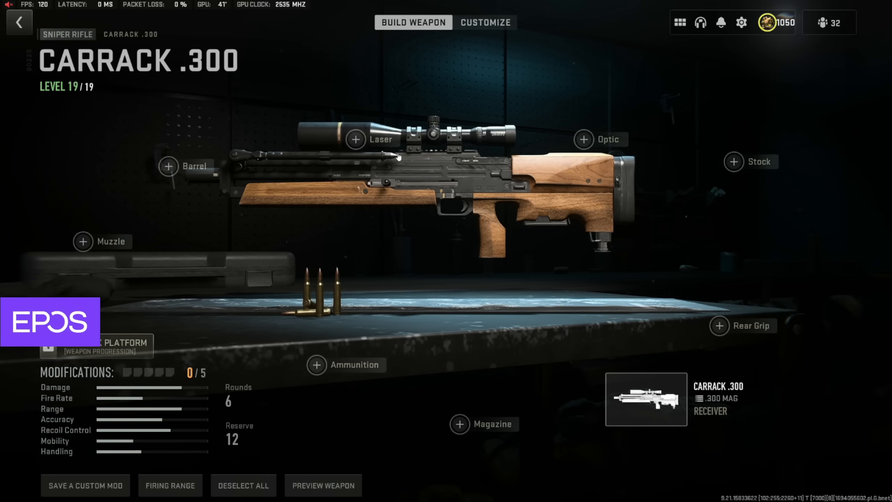
pyautogui.moveTo(271, 154)
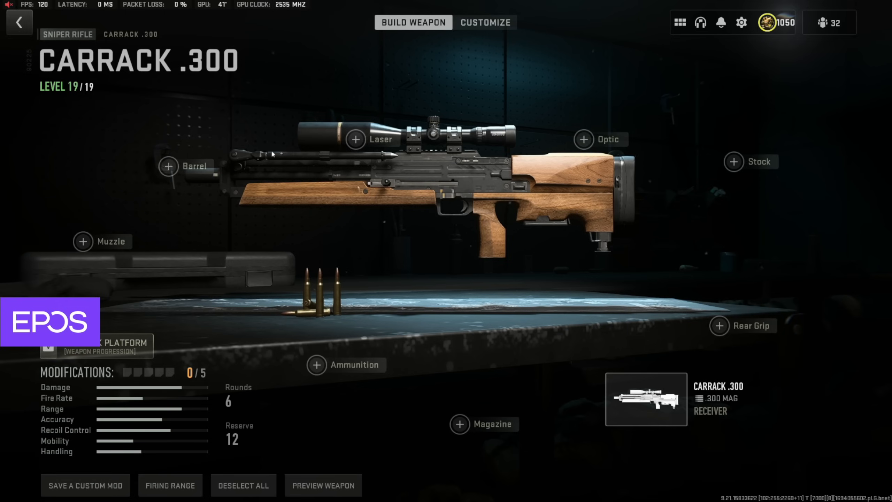
pyautogui.moveTo(313, 334)
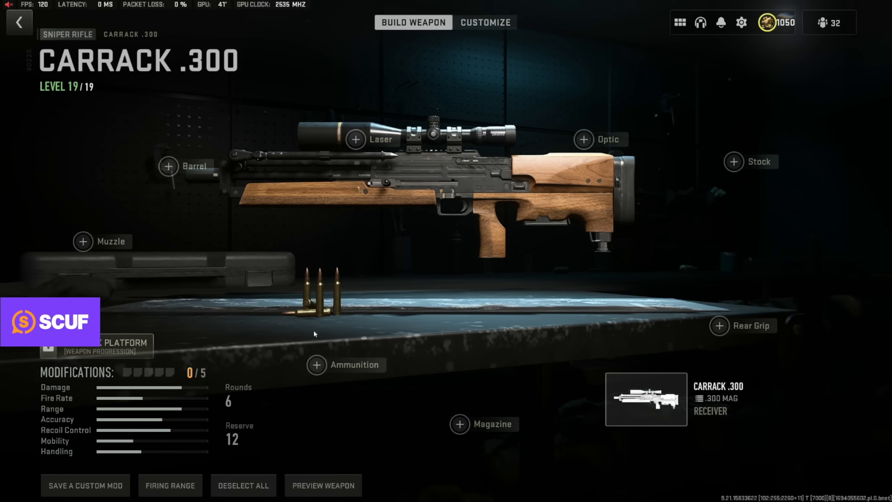
# Back out to Edit Loadouts and show the player profile with showcase options
pyautogui.click(741, 22)
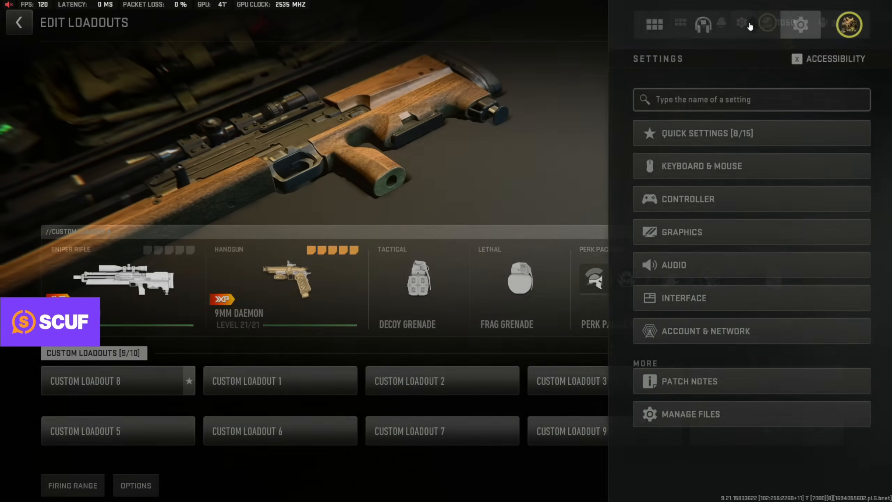
pyautogui.click(654, 24)
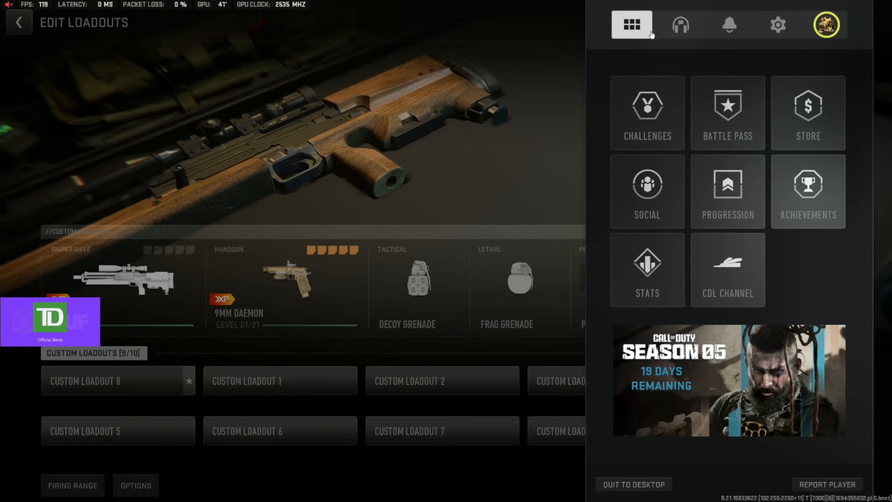
pyautogui.moveTo(684, 78)
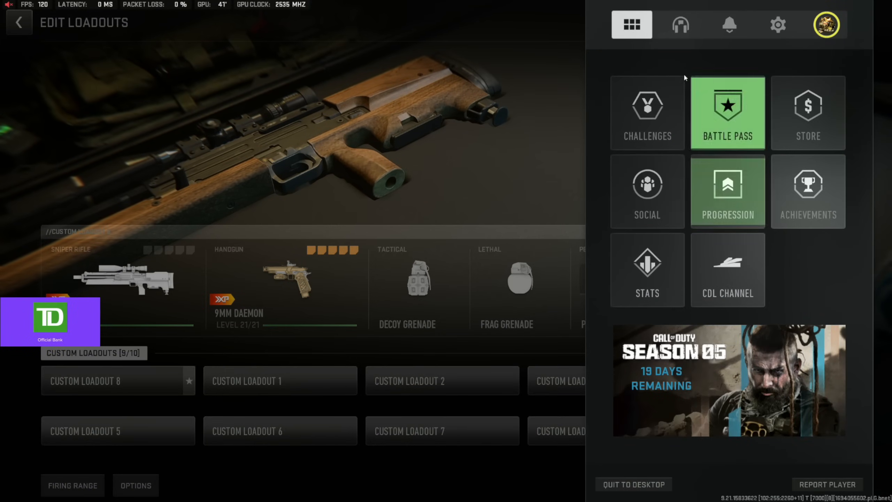
pyautogui.click(777, 24)
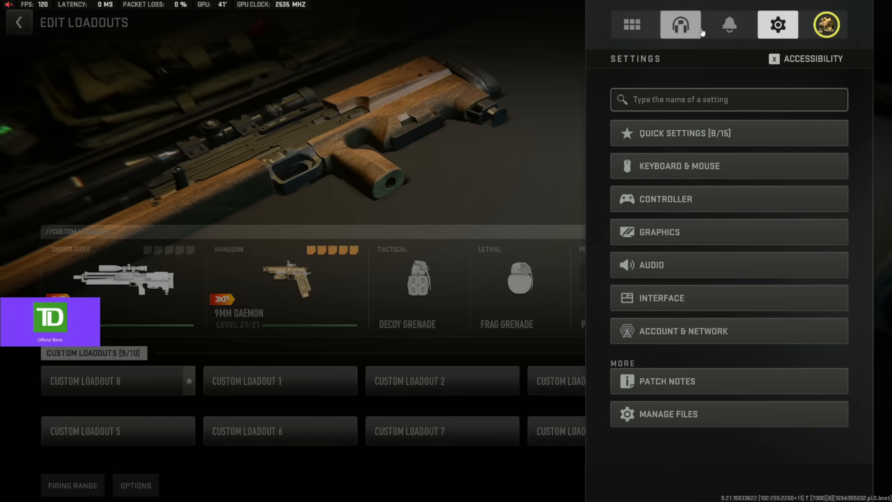
pyautogui.click(631, 24)
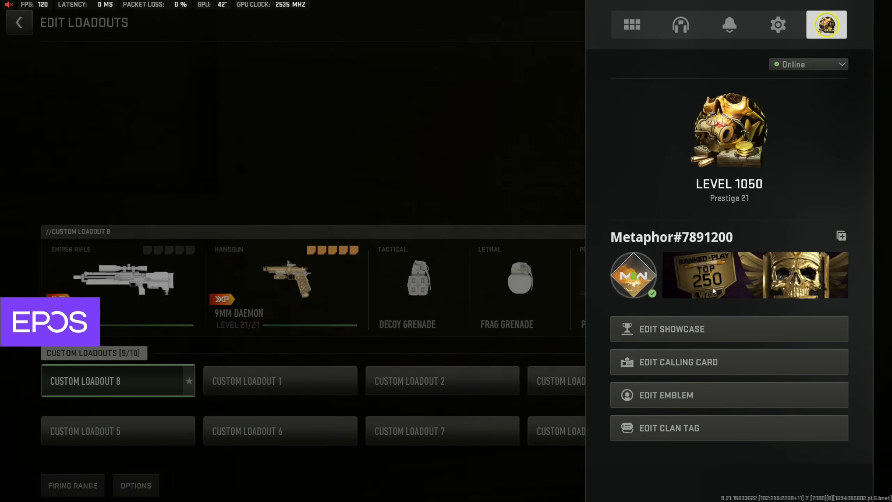
# Browse the emblem collection, previewing emblems like Blue Lagoon without equipping them
pyautogui.click(665, 395)
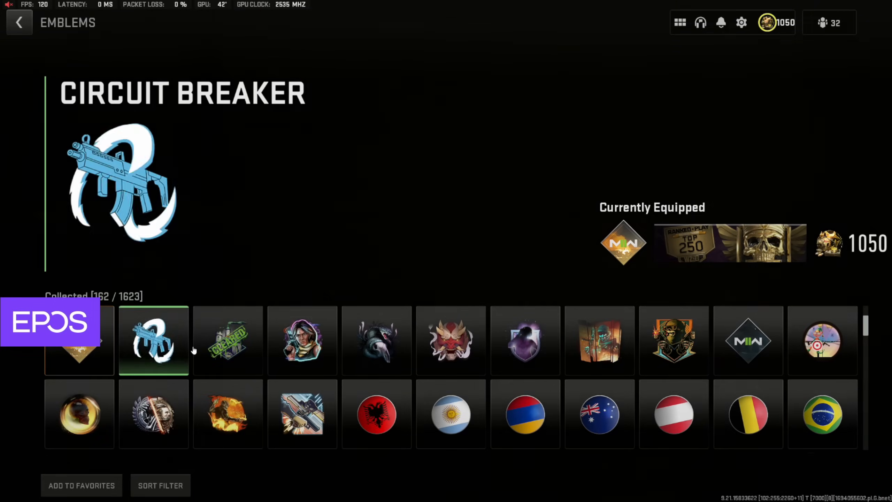
pyautogui.click(376, 331)
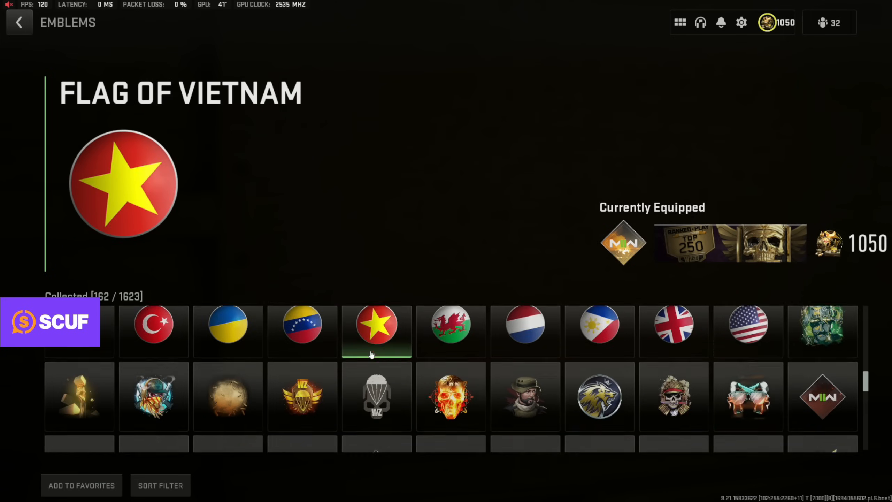
pyautogui.scroll(-3)
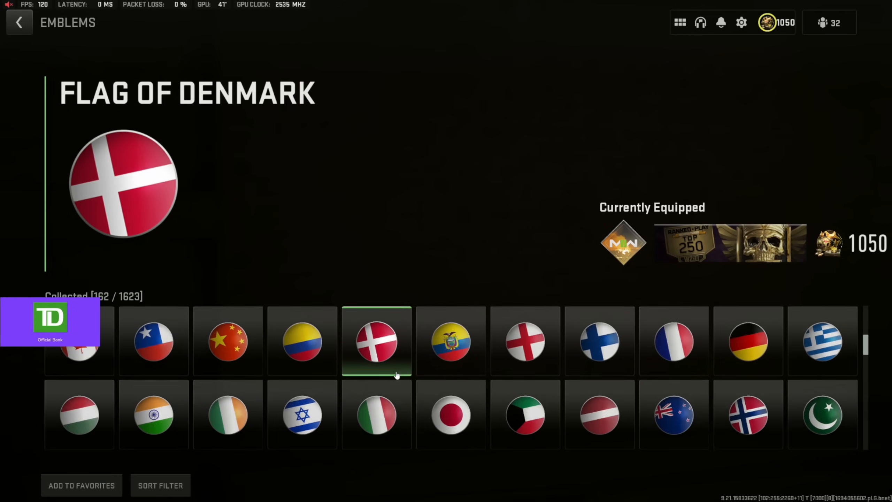
pyautogui.scroll(-3)
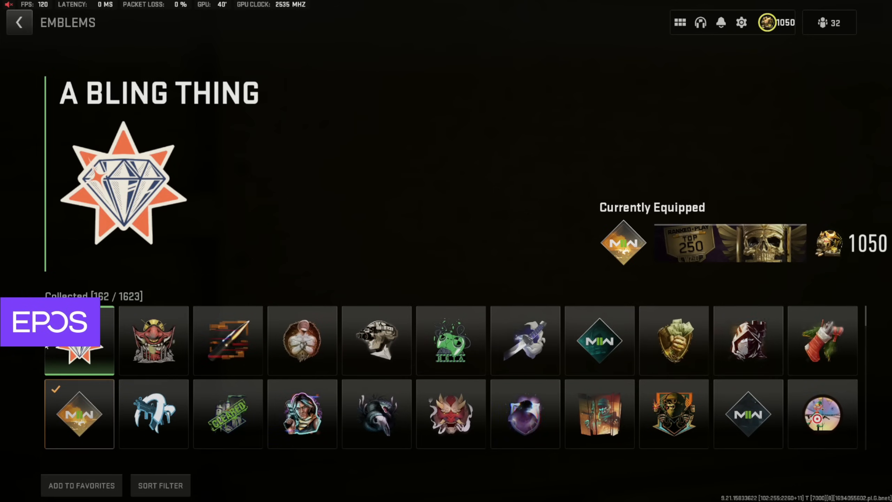
pyautogui.click(599, 341)
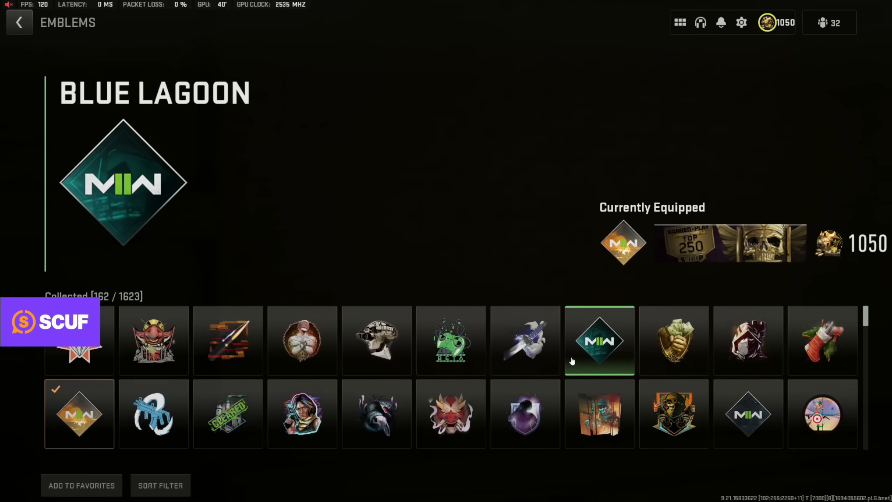
pyautogui.scroll(-3)
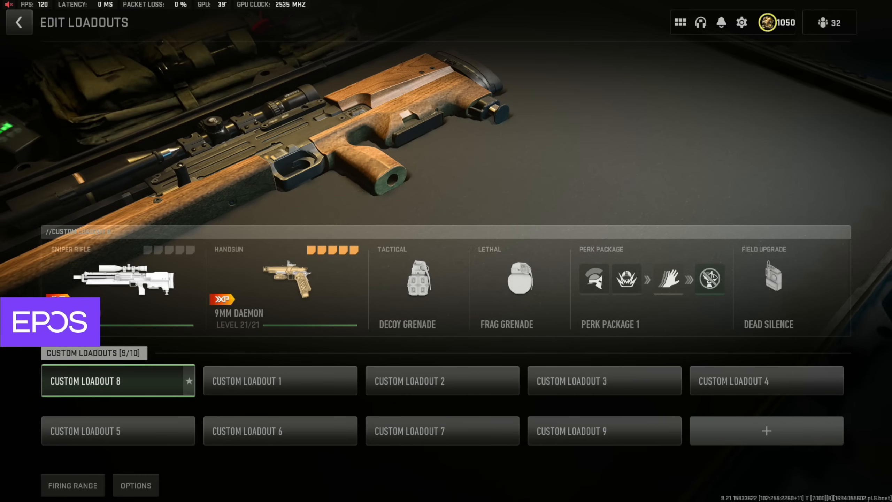
# Back out of Edit Loadouts to the Weapons tab and bring up the game settings
pyautogui.click(18, 23)
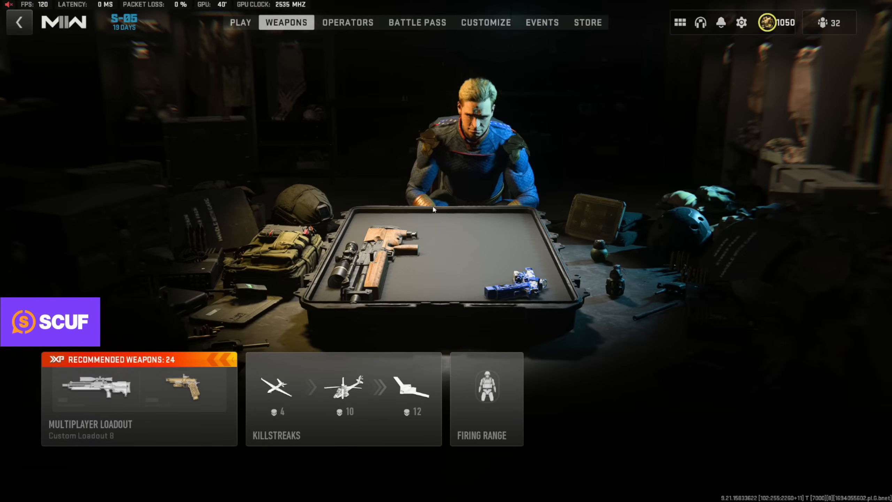
pyautogui.click(741, 22)
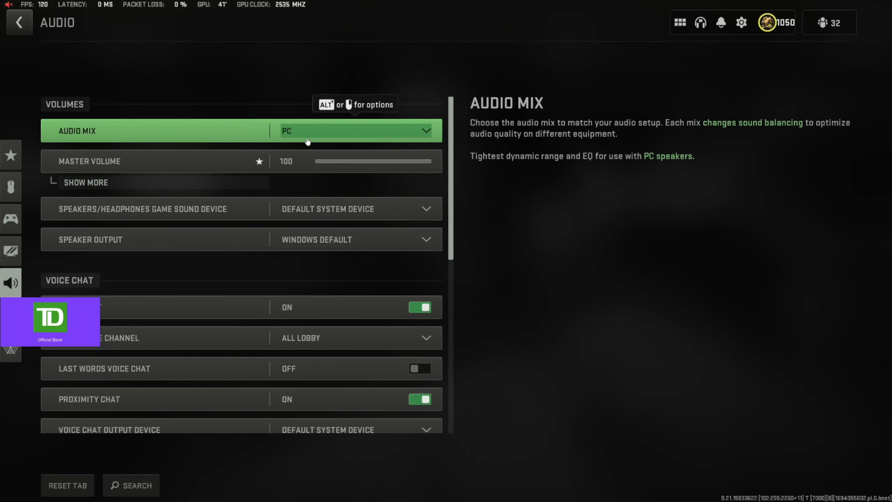
# Show the per-channel volumes (music and war tracks 0, dialogue 40) and review Voice Chat, Microphone and Accessibility below
pyautogui.click(85, 181)
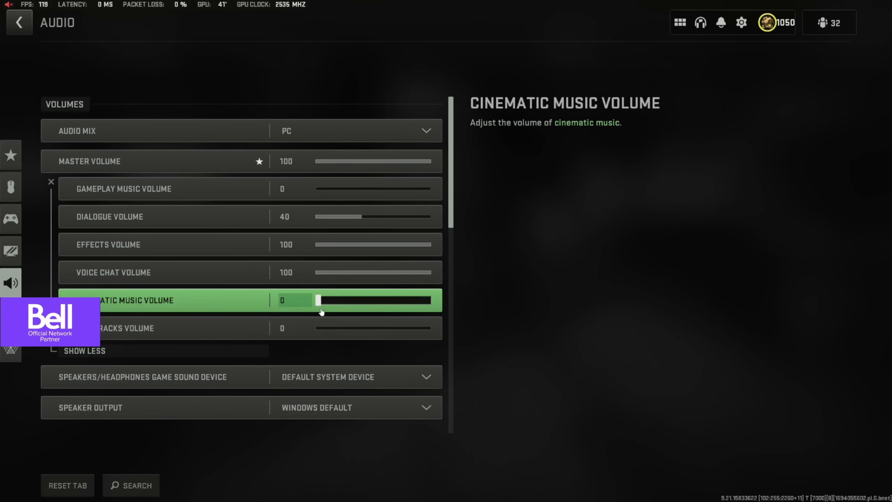
pyautogui.scroll(-3)
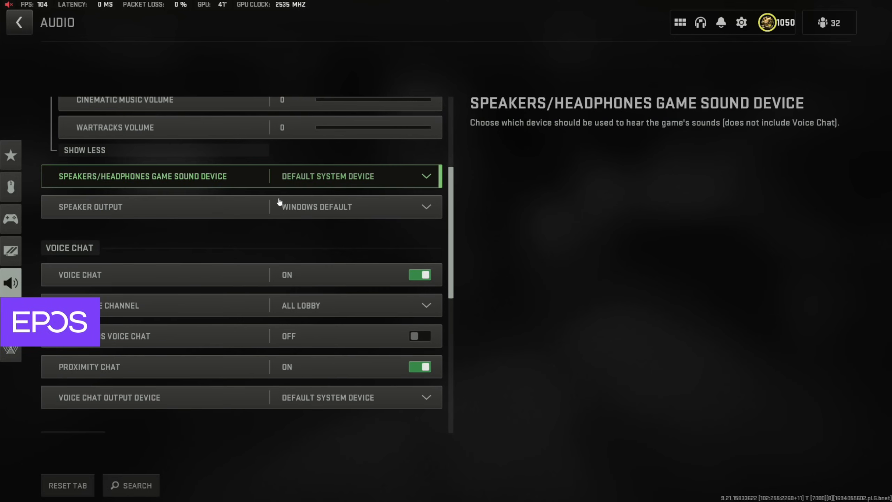
pyautogui.scroll(-3)
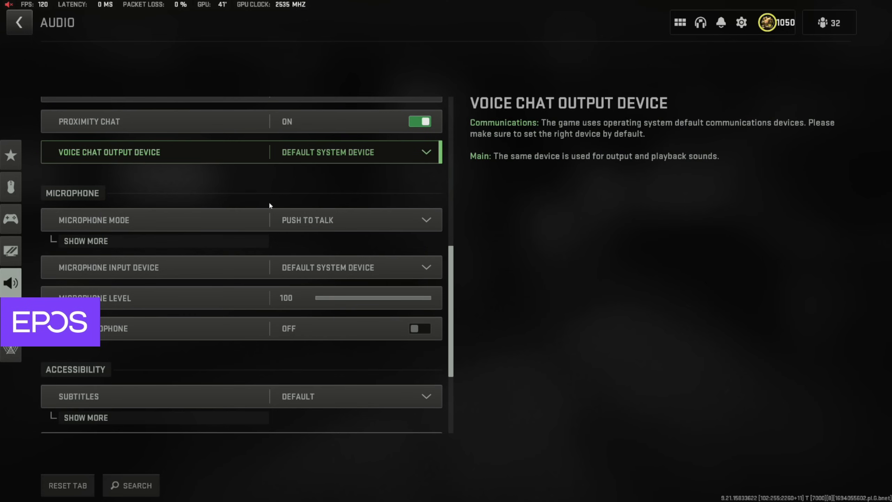
pyautogui.scroll(-3)
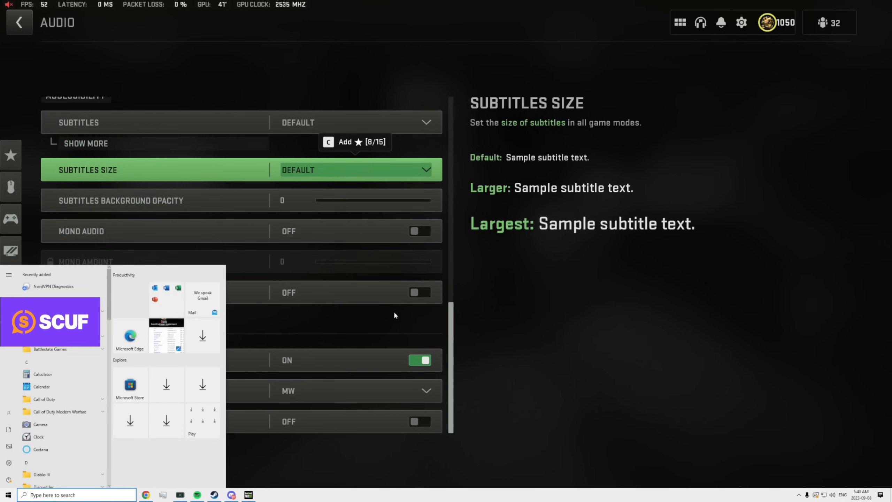
# From Windows Sounds, reach the System playback device's Enhancements properties
pyautogui.rightClick(832, 495)
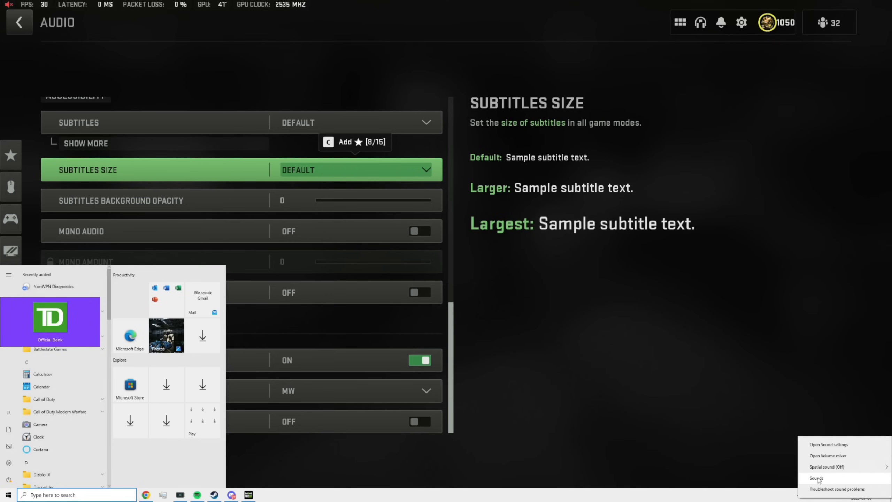
pyautogui.moveTo(829, 445)
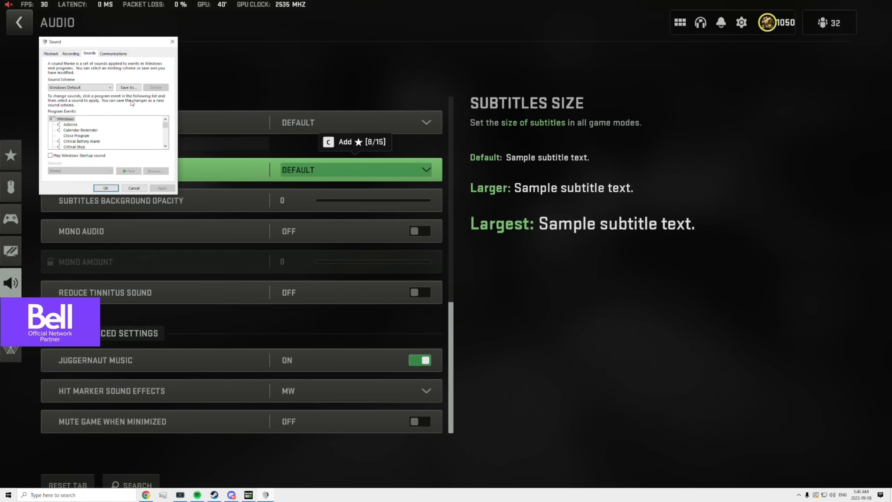
pyautogui.click(51, 53)
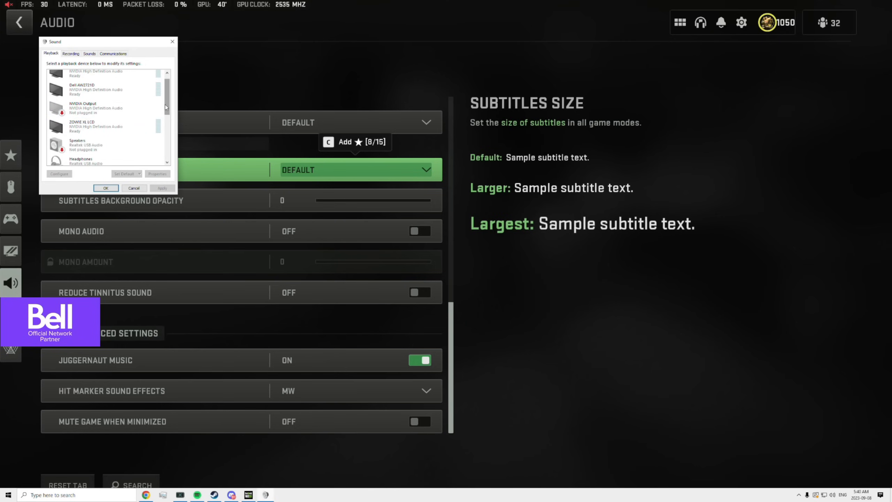
pyautogui.rightClick(77, 155)
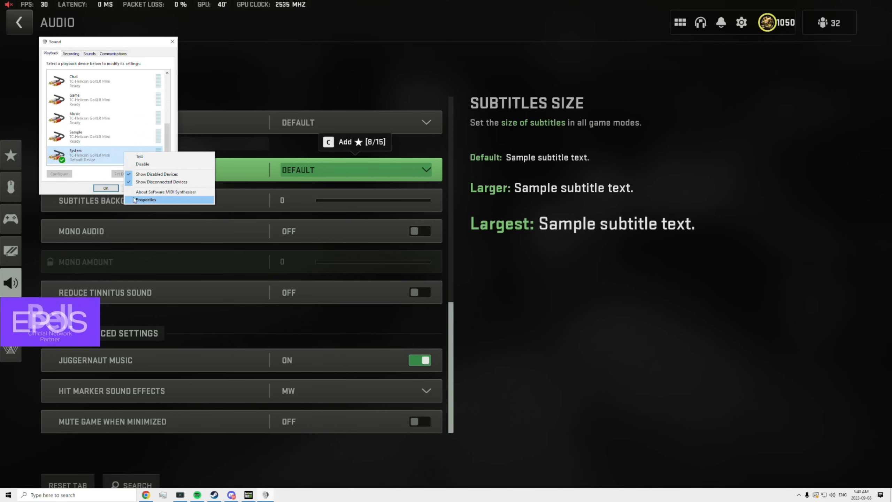
pyautogui.click(146, 200)
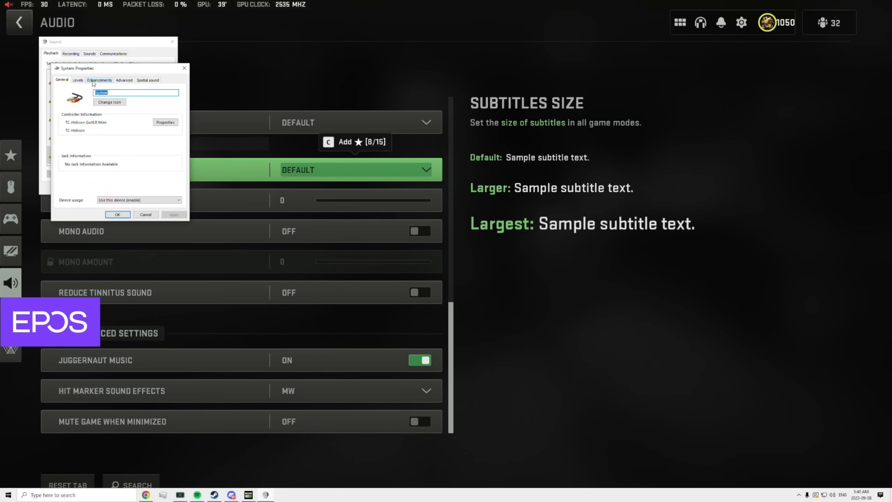
pyautogui.click(99, 79)
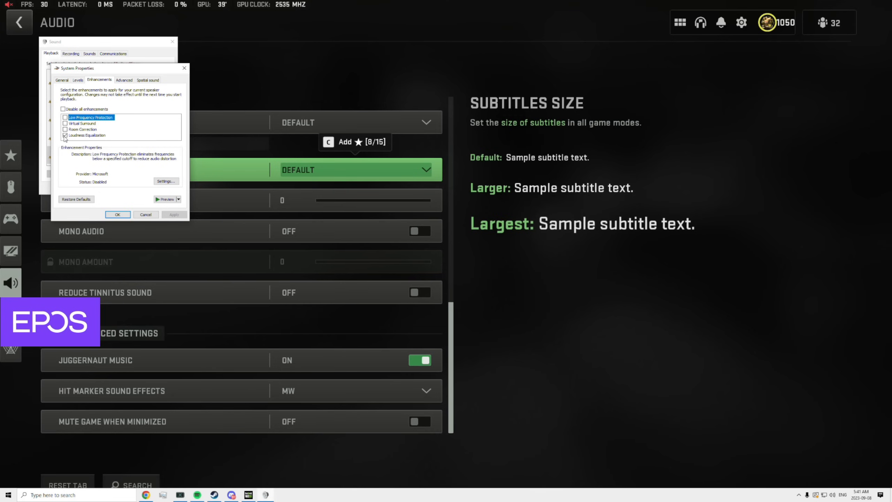
# Confirm Loudness Equalization is checked with its release time setting, then leave the device properties
pyautogui.click(87, 135)
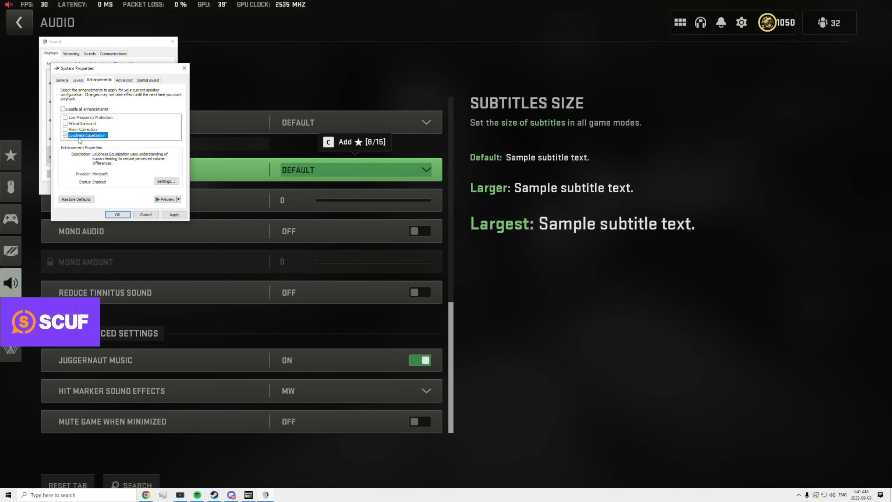
pyautogui.click(166, 181)
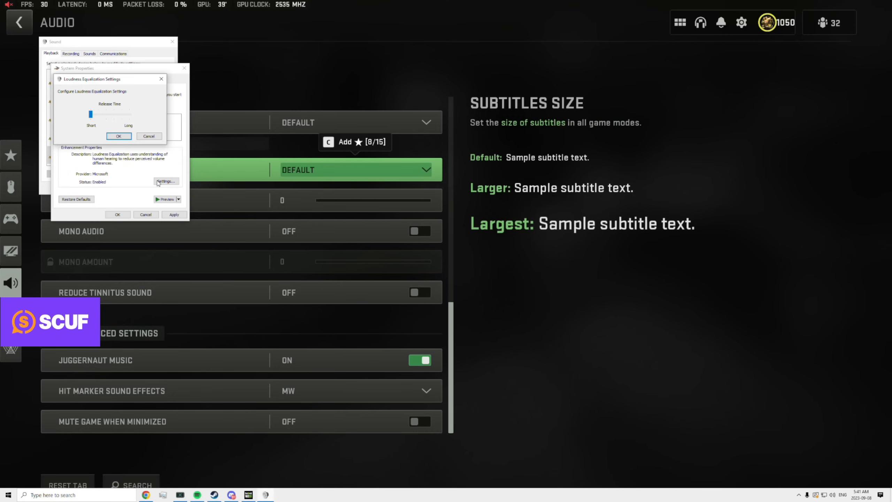
pyautogui.moveTo(74, 120)
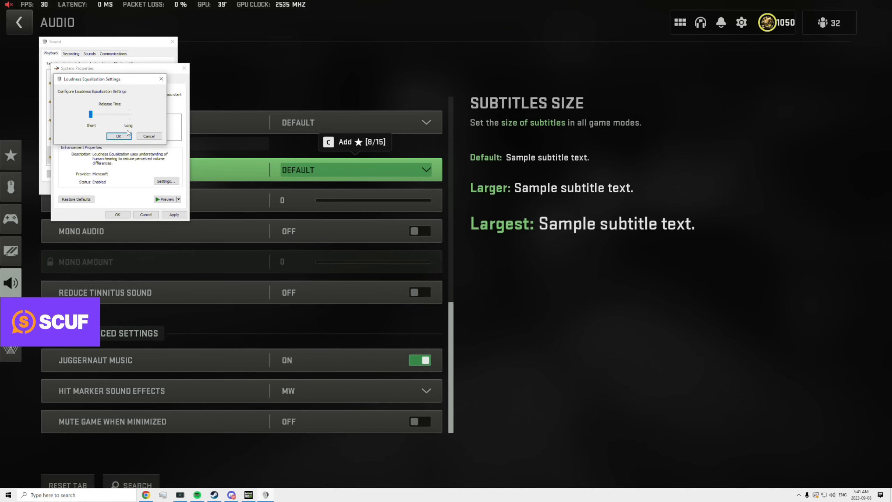
pyautogui.click(118, 136)
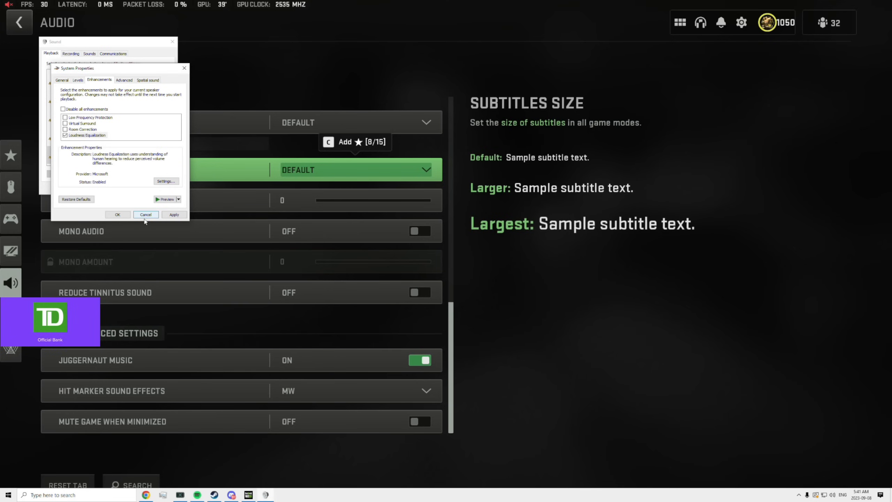
pyautogui.click(145, 215)
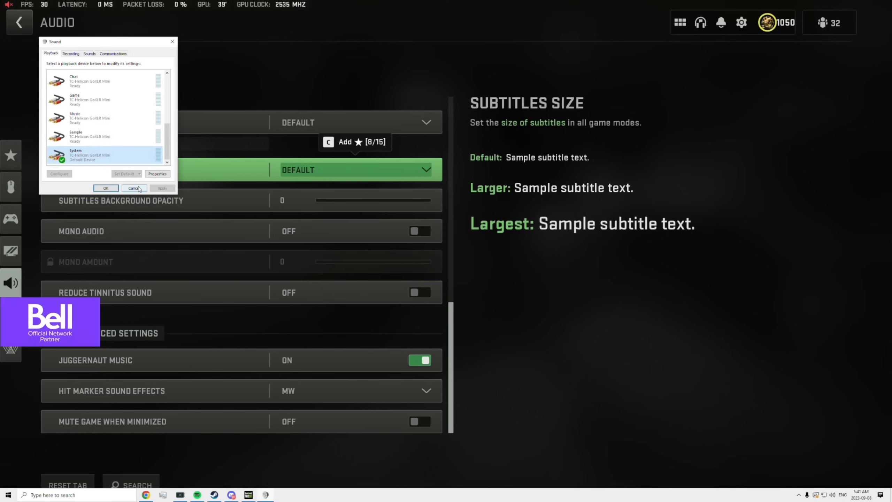
# Cancel the Windows Sound dialog and revisit the audio accessibility options down to Reduce Tinnitus Sound
pyautogui.click(134, 188)
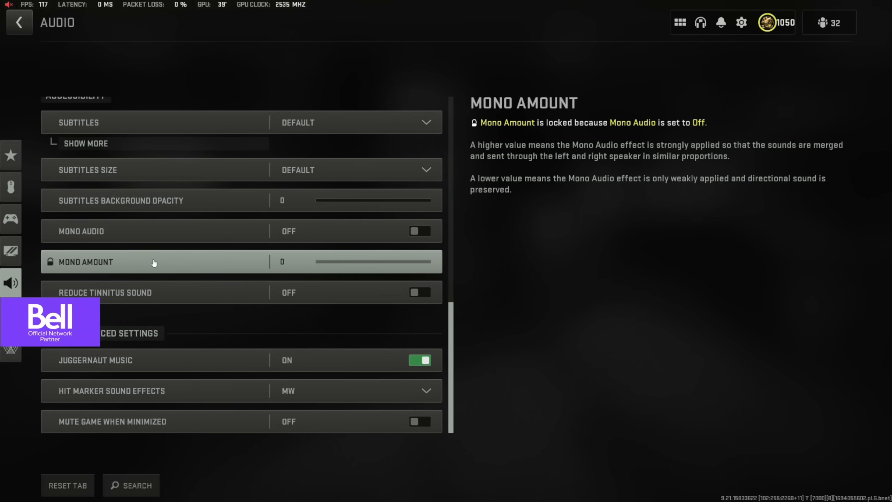
pyautogui.scroll(3)
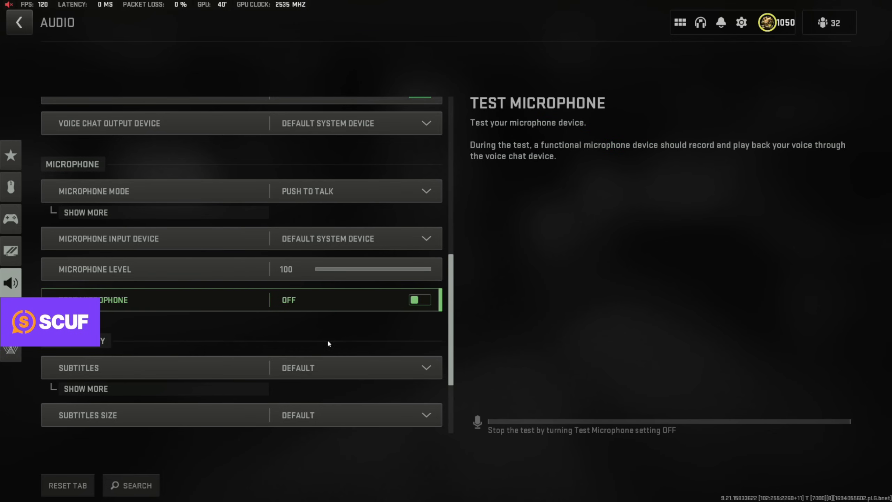
pyautogui.moveTo(327, 343)
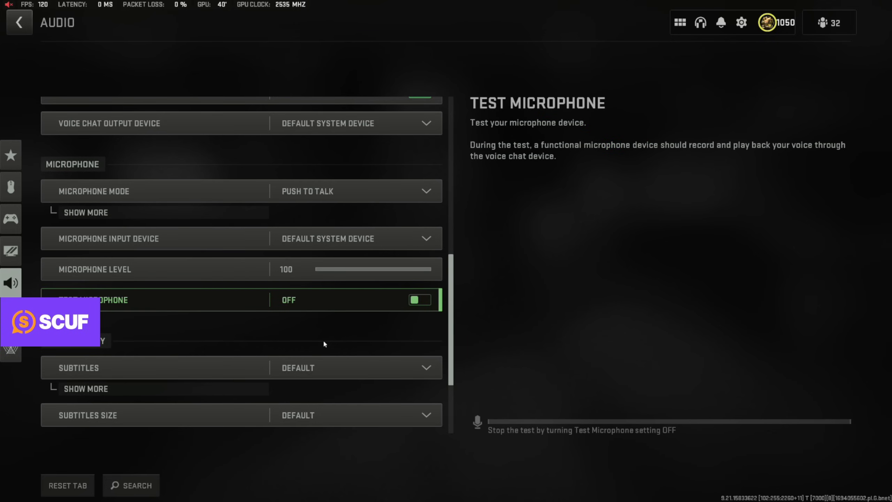
pyautogui.scroll(-3)
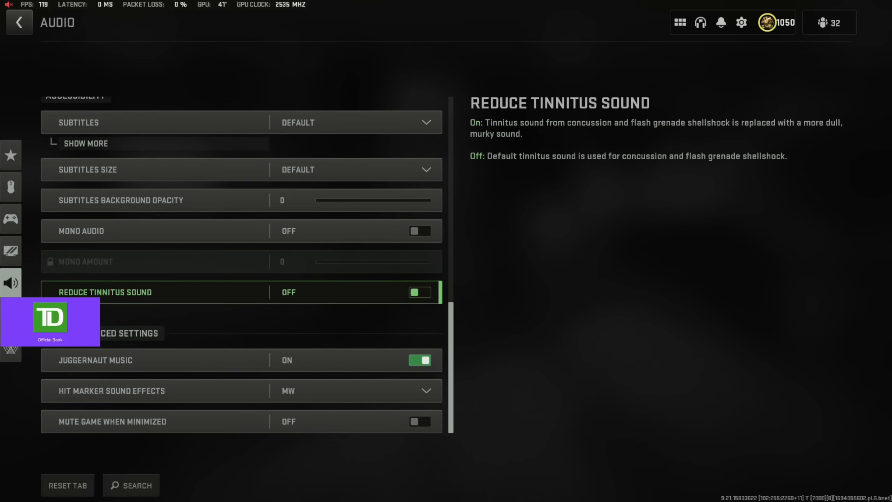
pyautogui.click(10, 250)
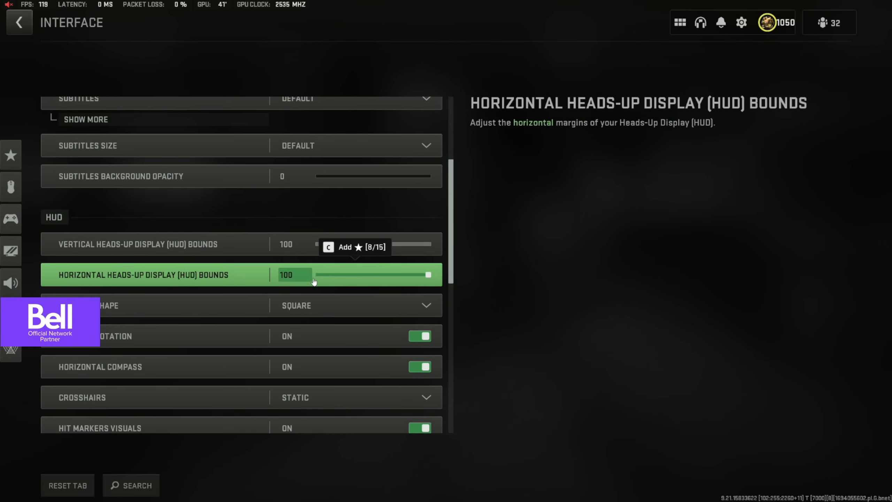
pyautogui.moveTo(309, 283)
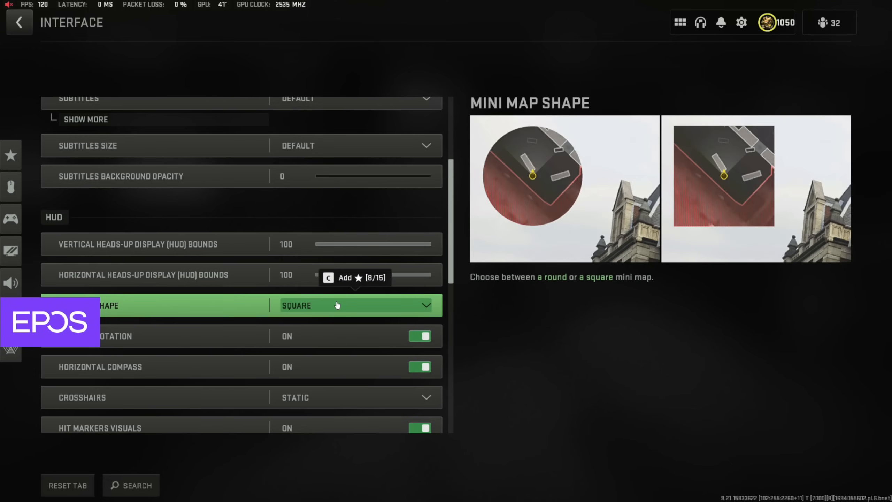
pyautogui.moveTo(331, 309)
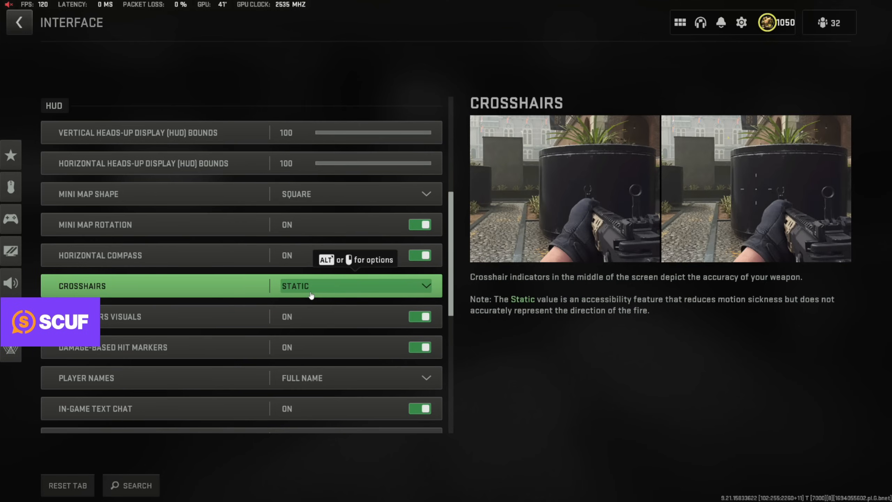
# With HUD bounds at 100 and a square mini map, show the Crosshairs choices Off, On and Static, keeping Static
pyautogui.click(352, 286)
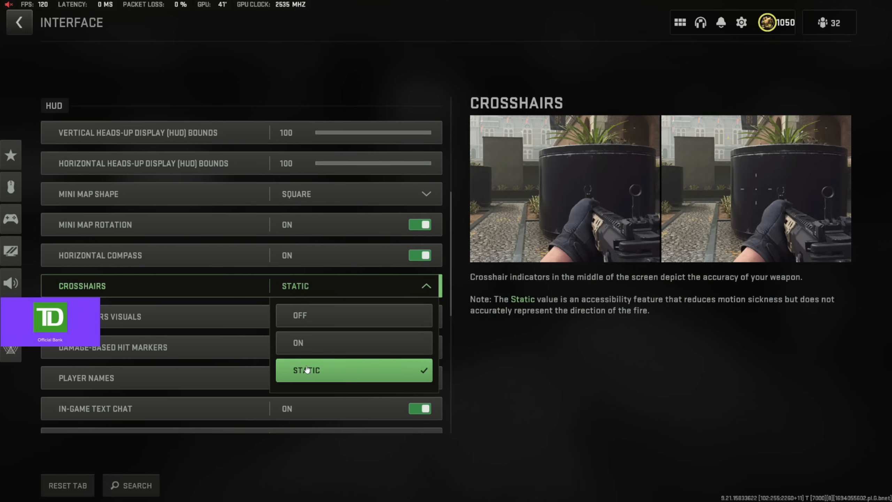
pyautogui.moveTo(406, 315)
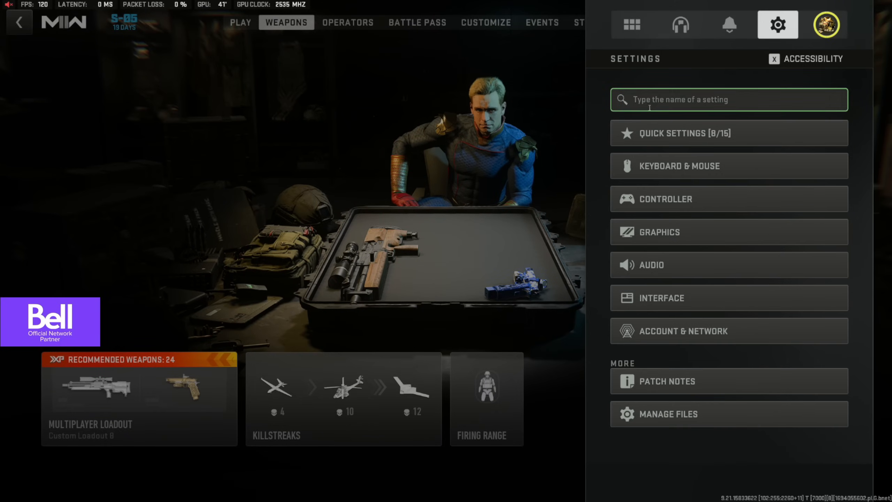
# Search the settings for 'dot' to confirm Center Dot is On at Default scale
pyautogui.write('dot')
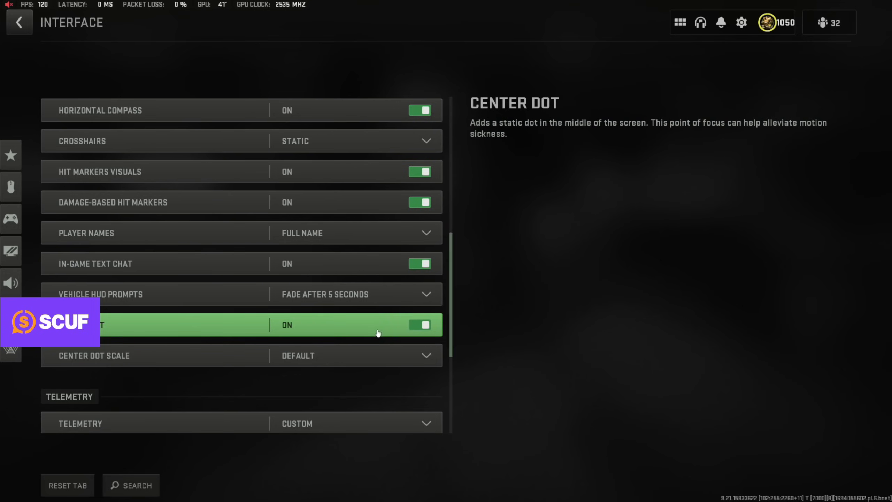
pyautogui.moveTo(424, 324)
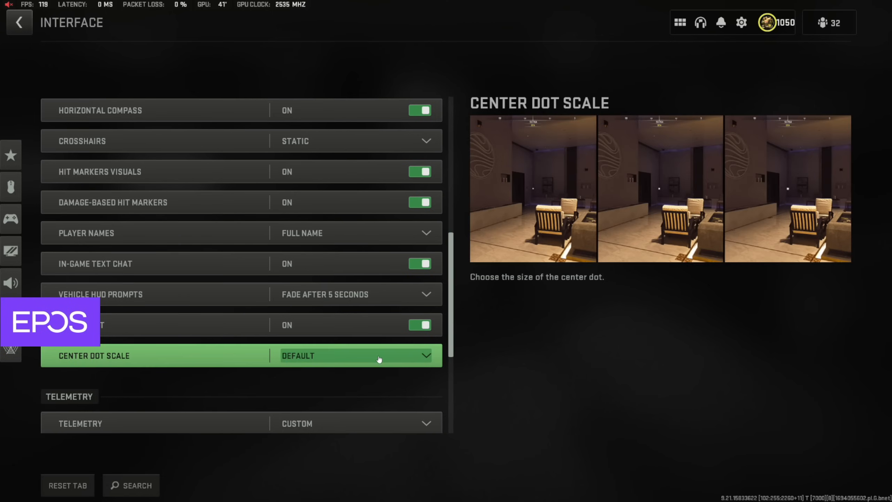
pyautogui.moveTo(792, 196)
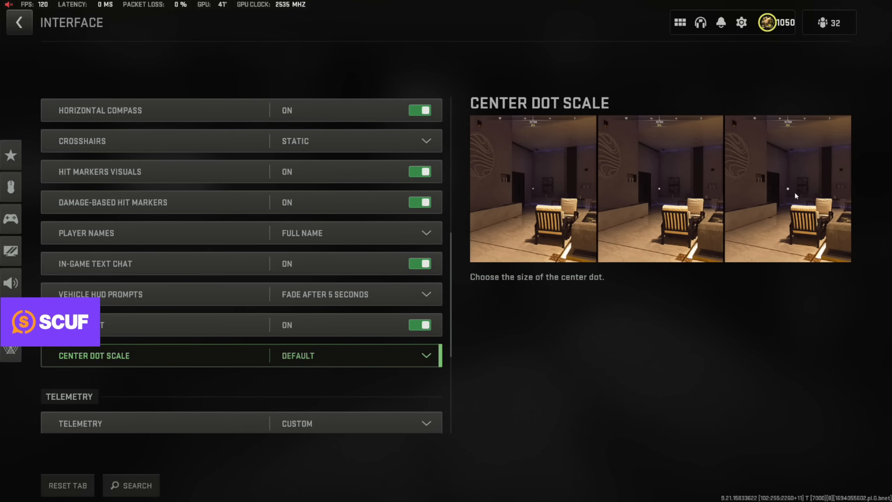
pyautogui.moveTo(786, 199)
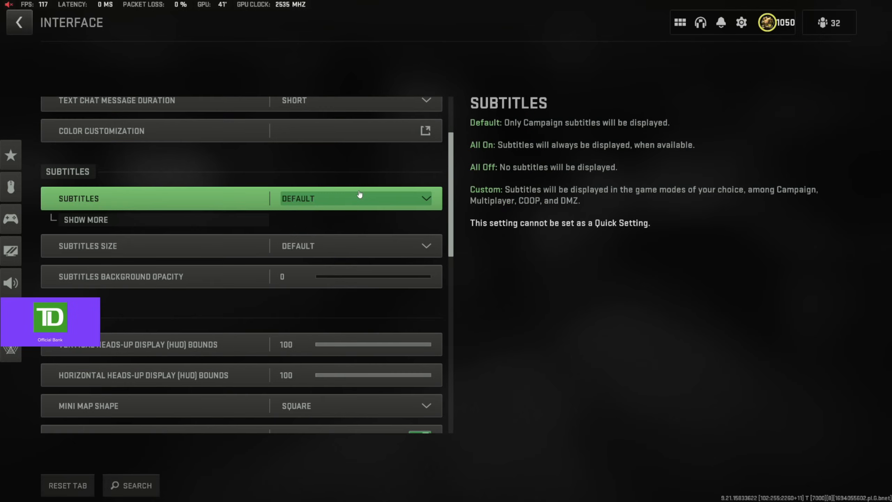
pyautogui.scroll(3)
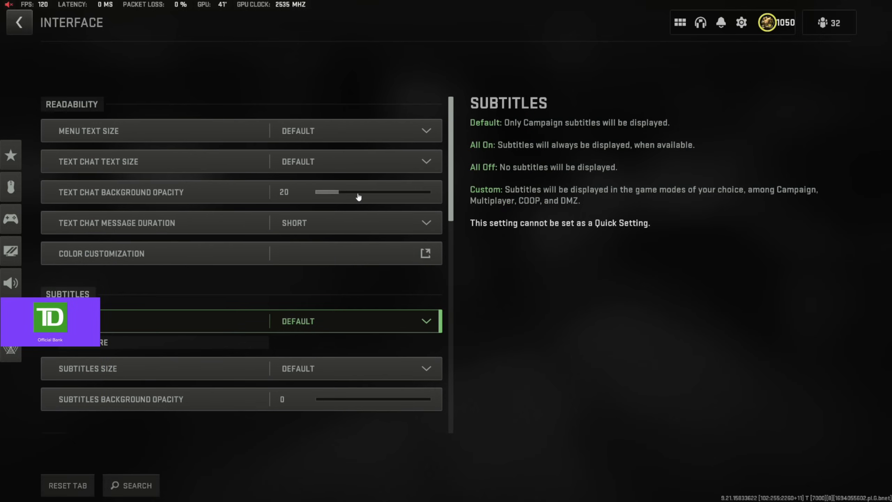